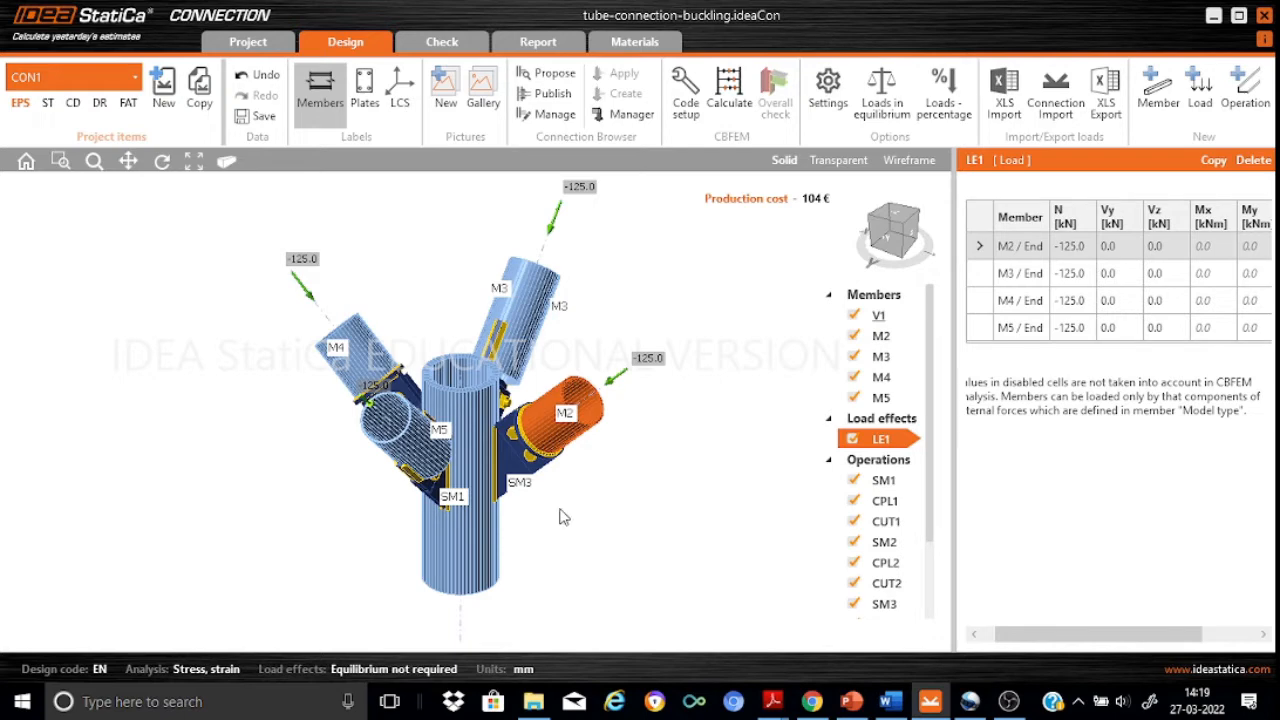
mouse_move(541, 518)
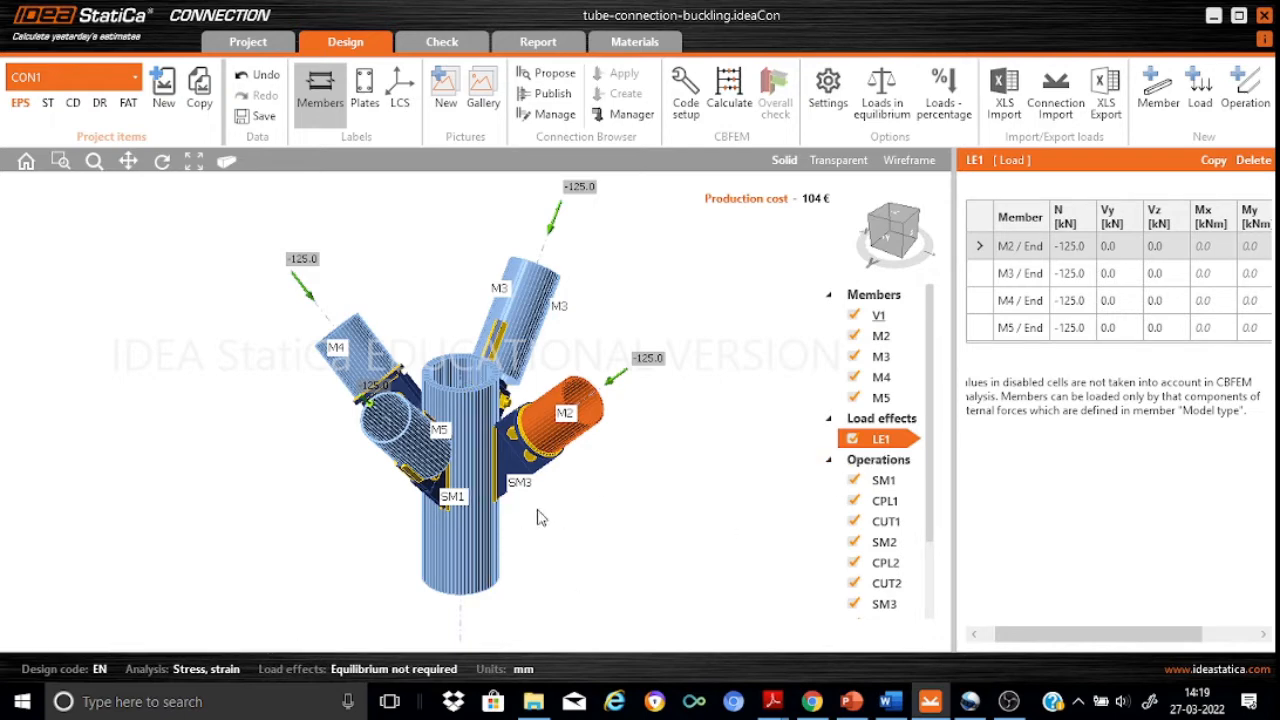
- Review V1's CHS200/20 tube section without changes, then show M2's CHS139.7/5.0 section details
click(878, 315)
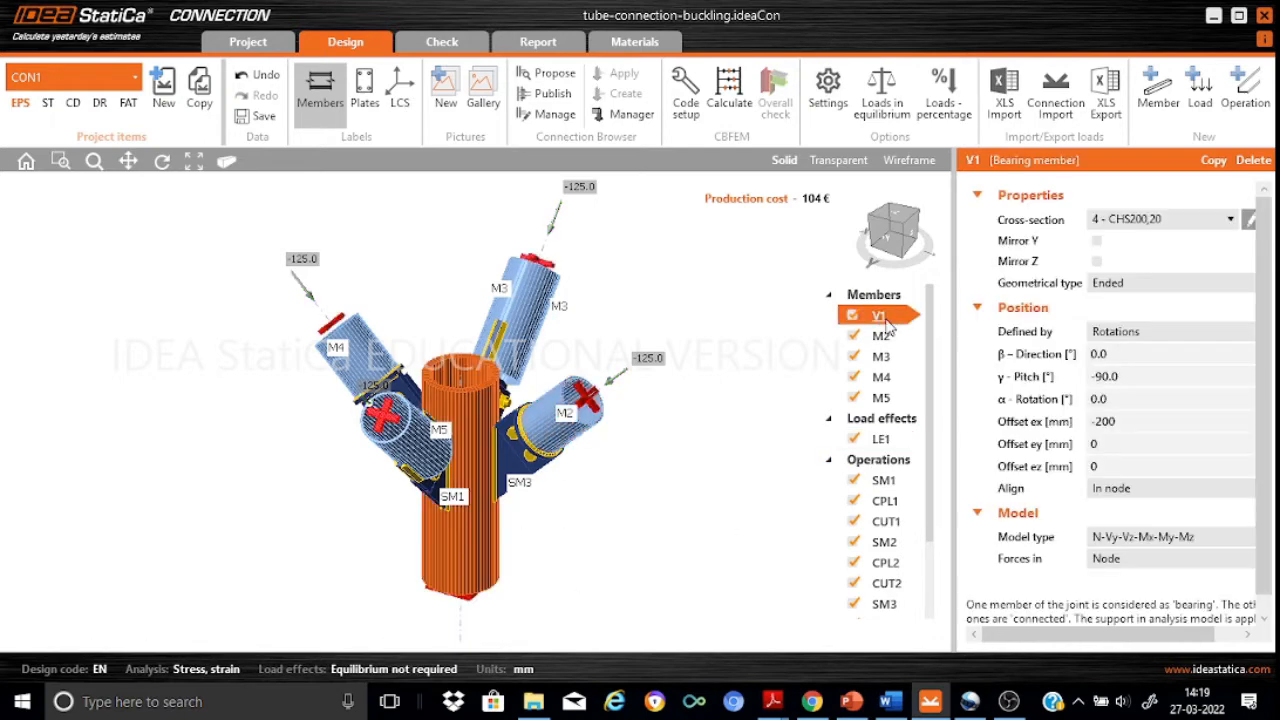
click(1030, 219)
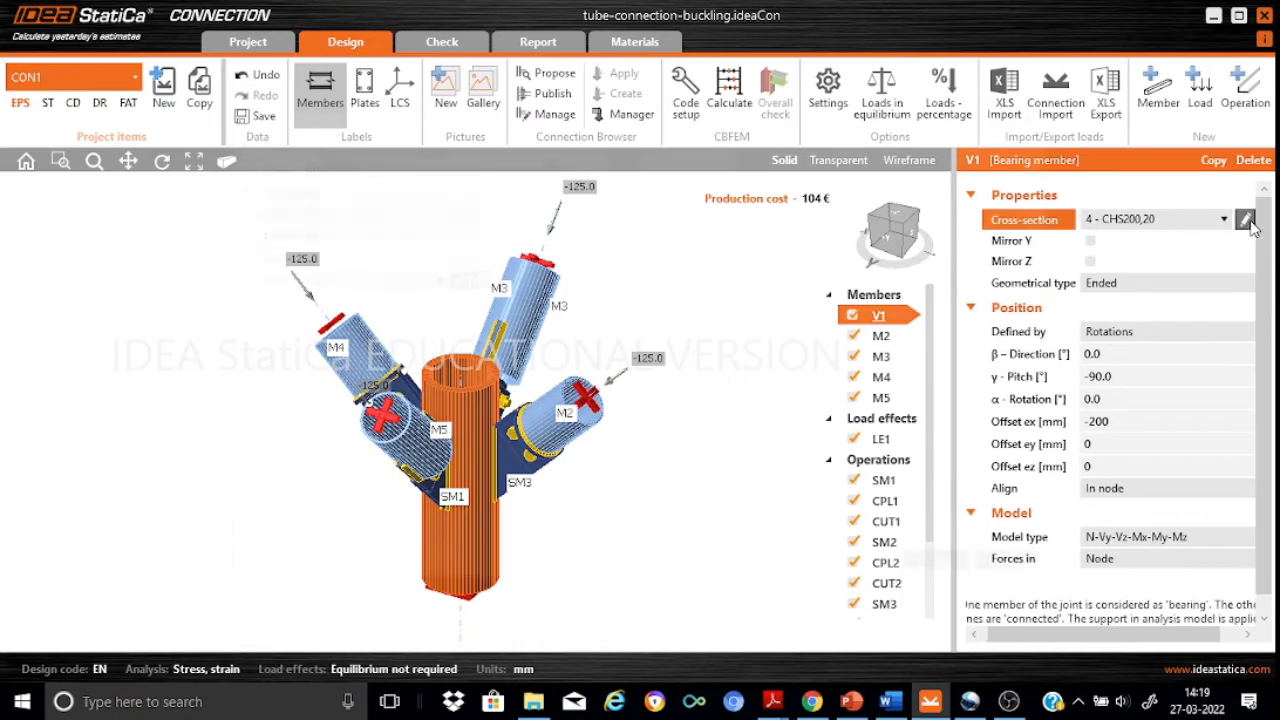
click(1245, 219)
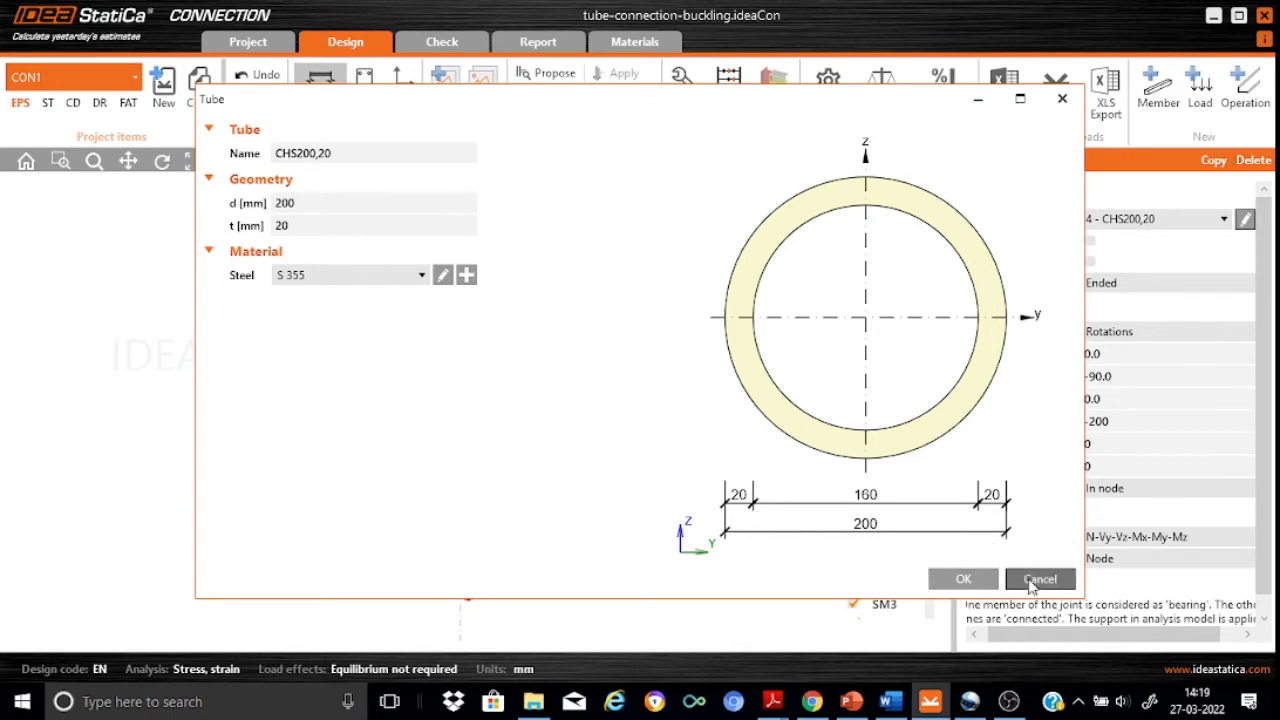
click(1039, 579)
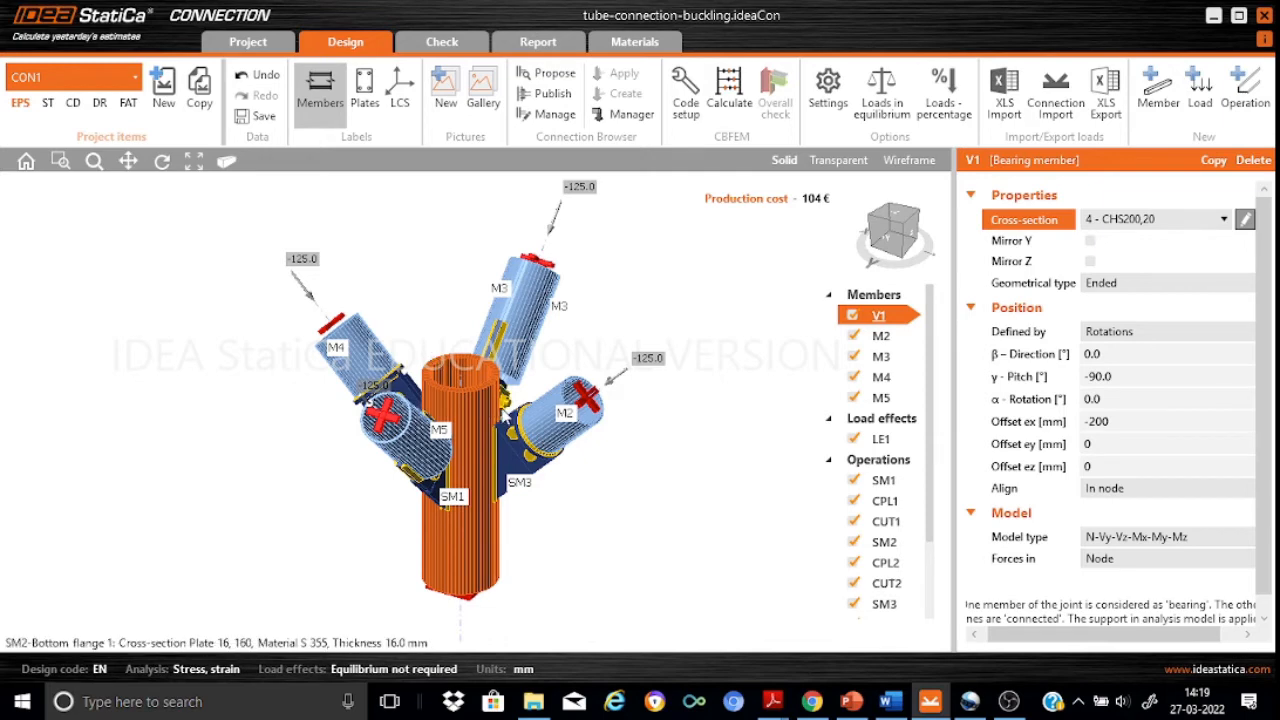
click(880, 335)
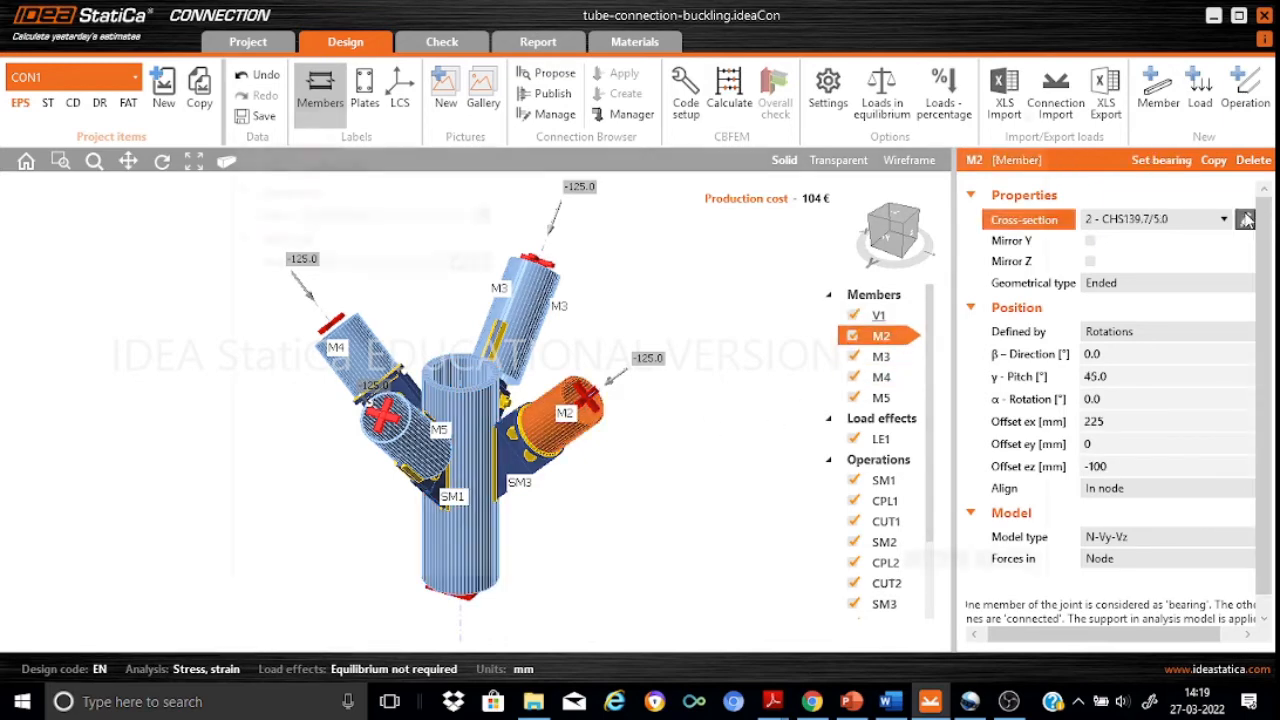
click(1245, 219)
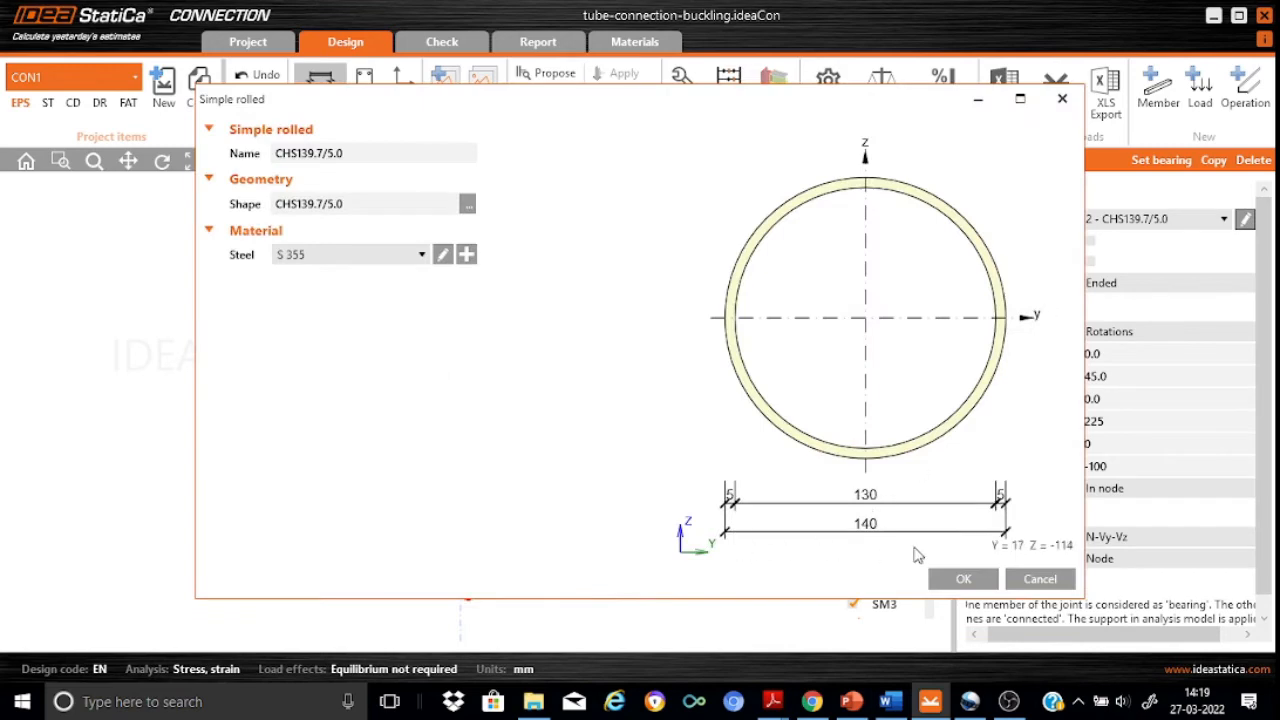
mouse_move(980, 551)
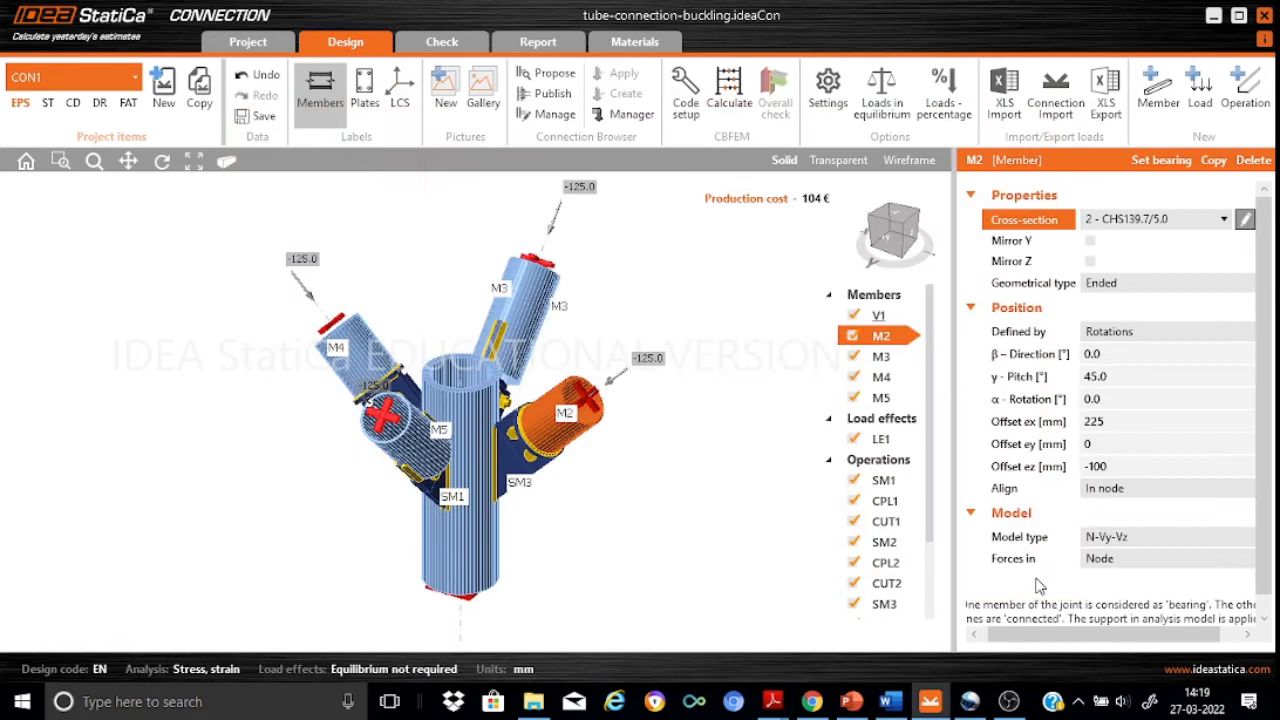
mouse_move(728, 471)
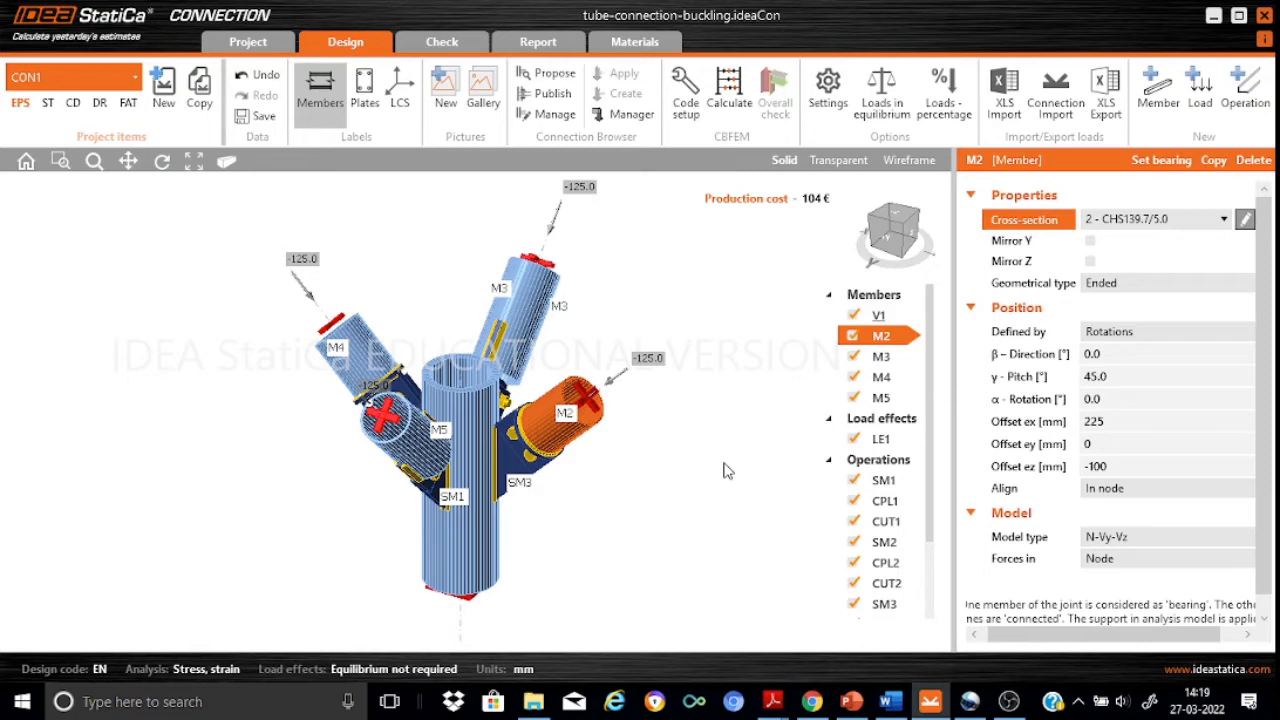
- Select load effect LE1 and inspect the -125 kN axial force on M2
click(880, 439)
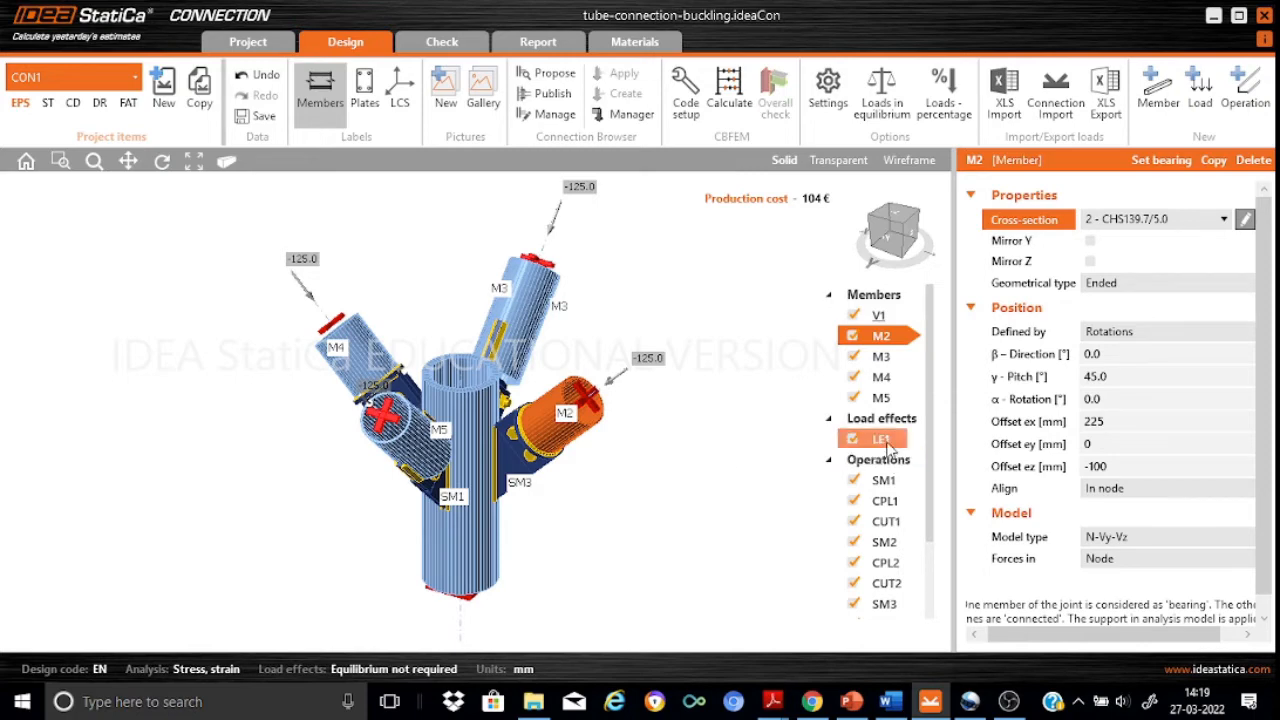
click(880, 439)
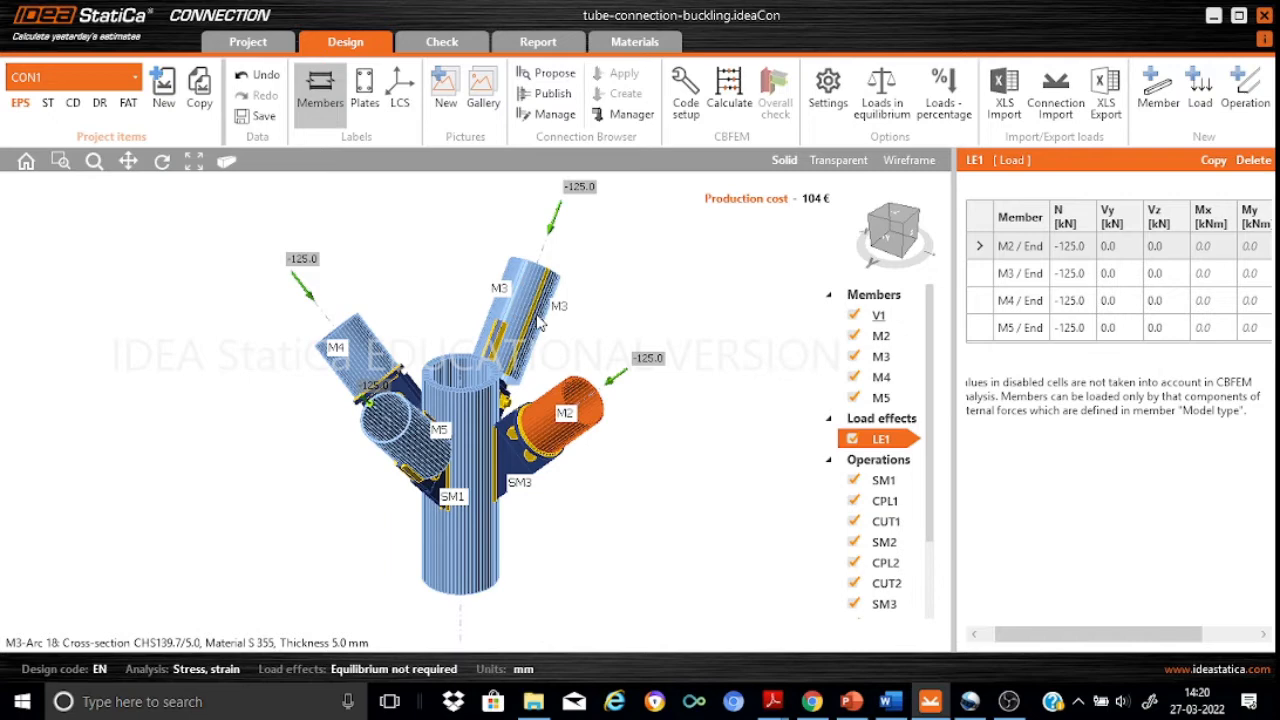
click(881, 377)
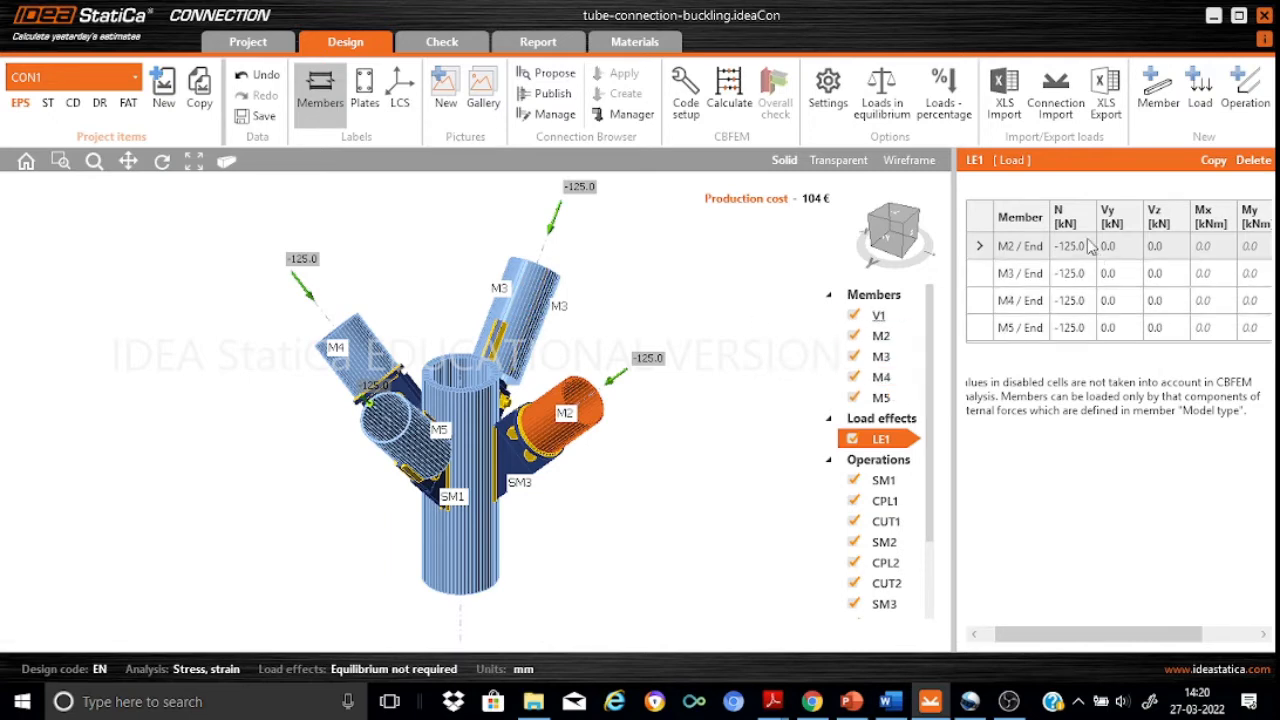
click(1020, 327)
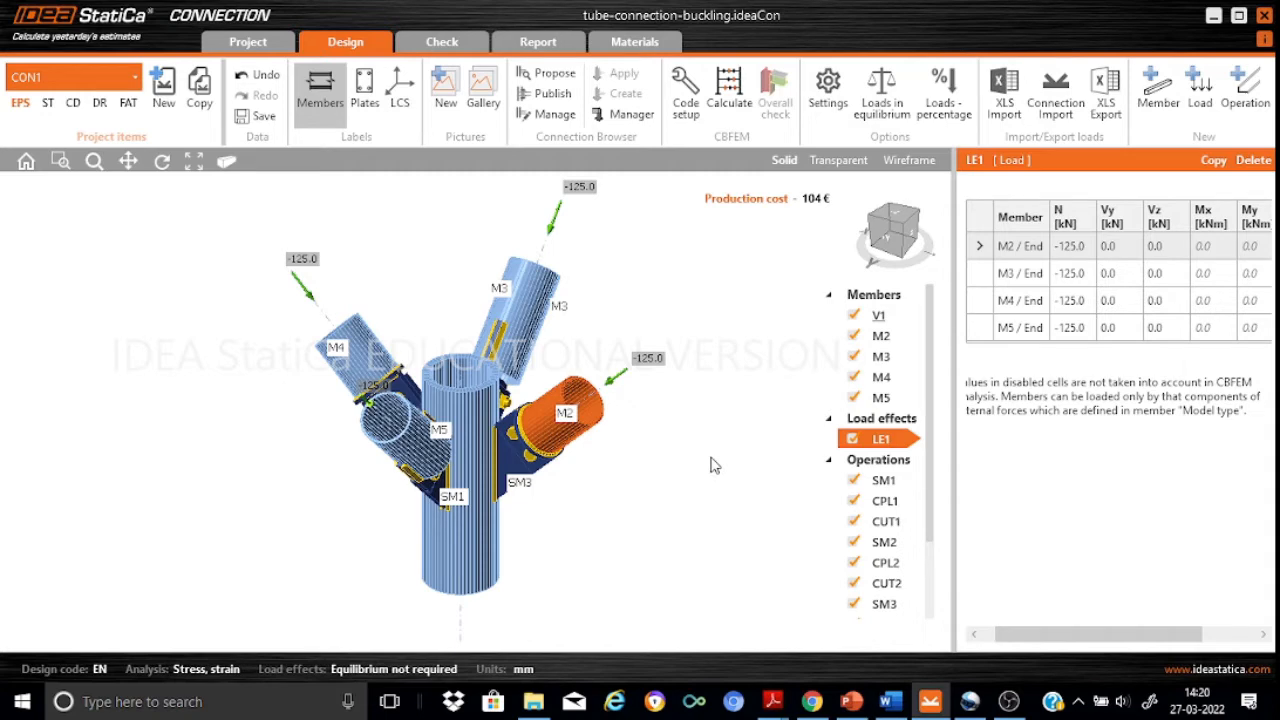
mouse_move(22, 116)
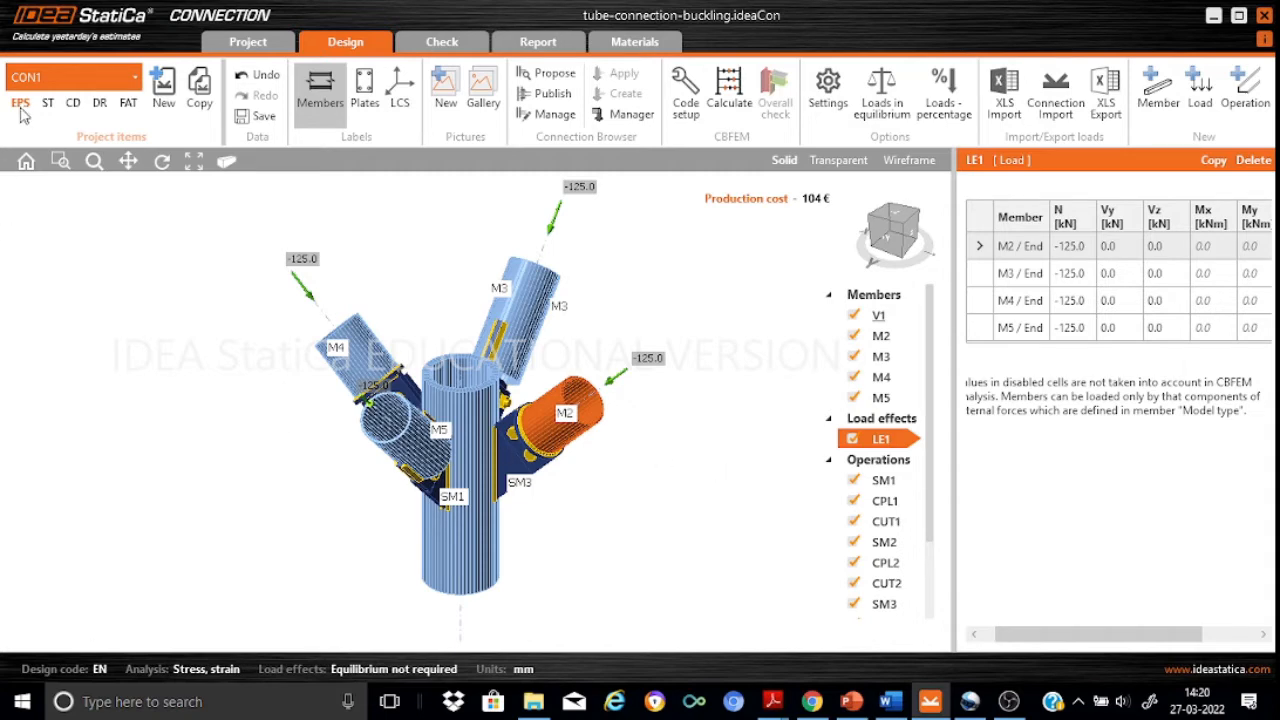
mouse_move(20, 103)
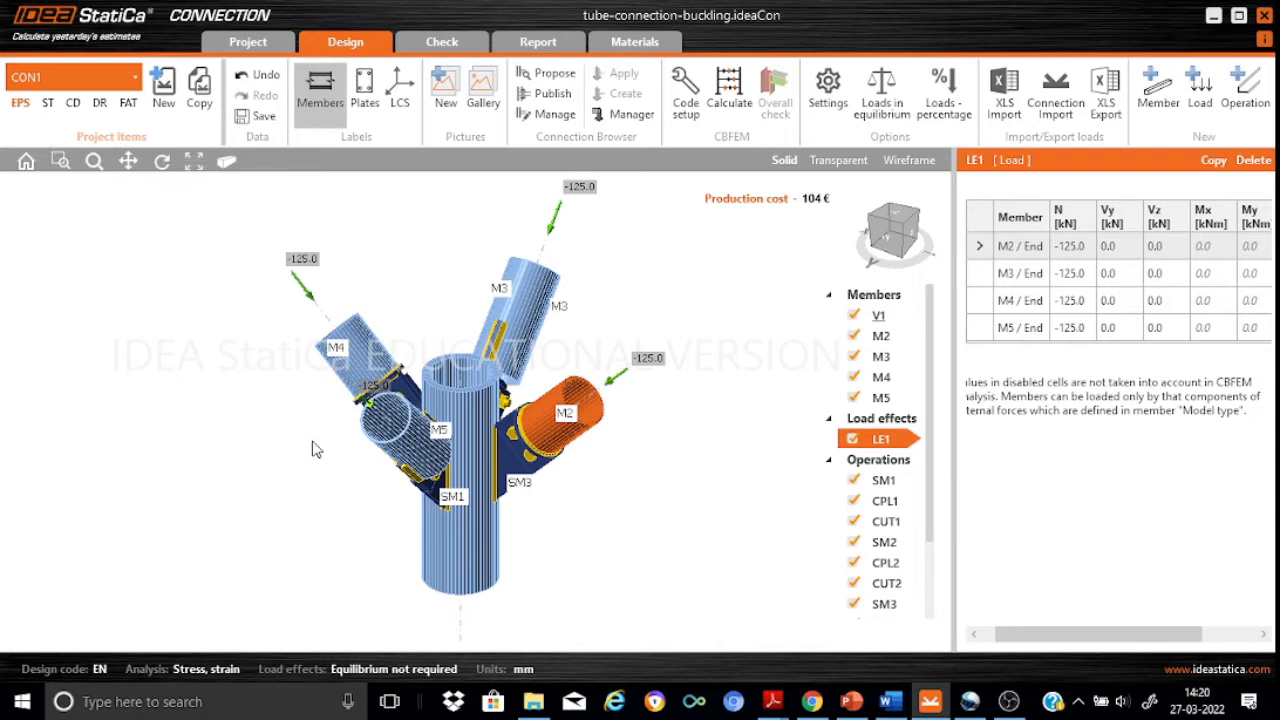
mouse_move(550, 598)
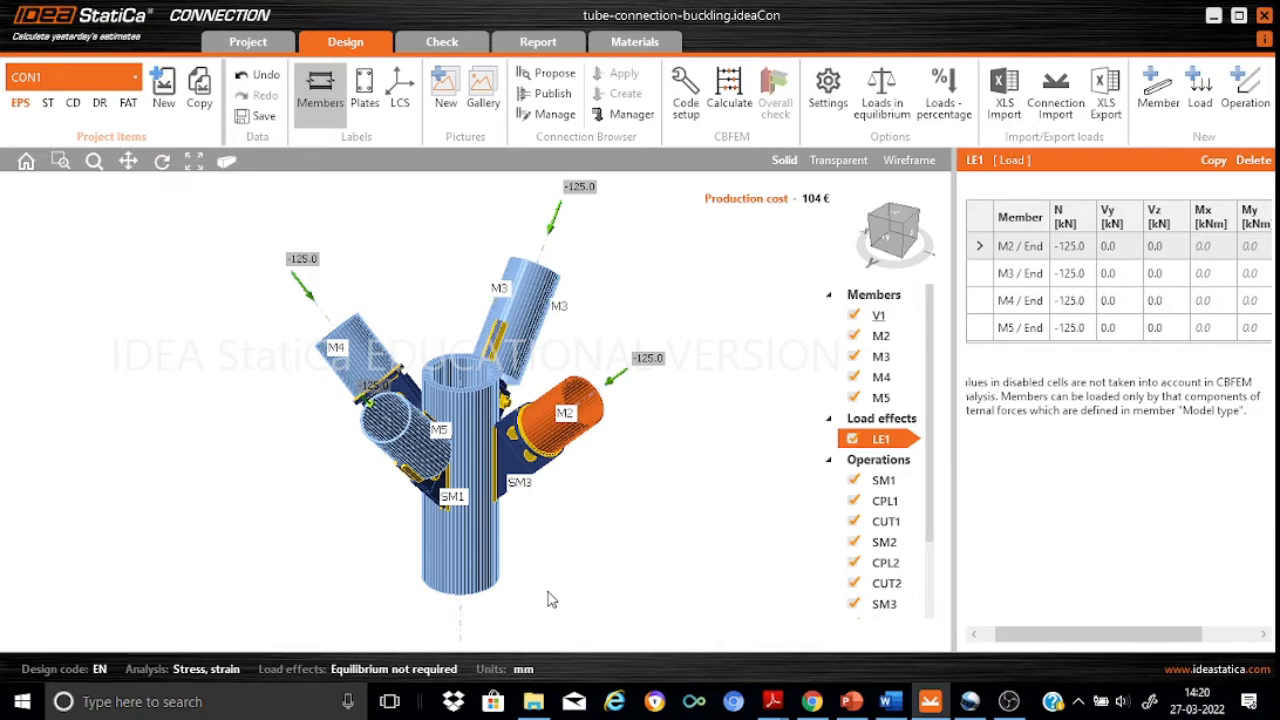
mouse_move(575, 570)
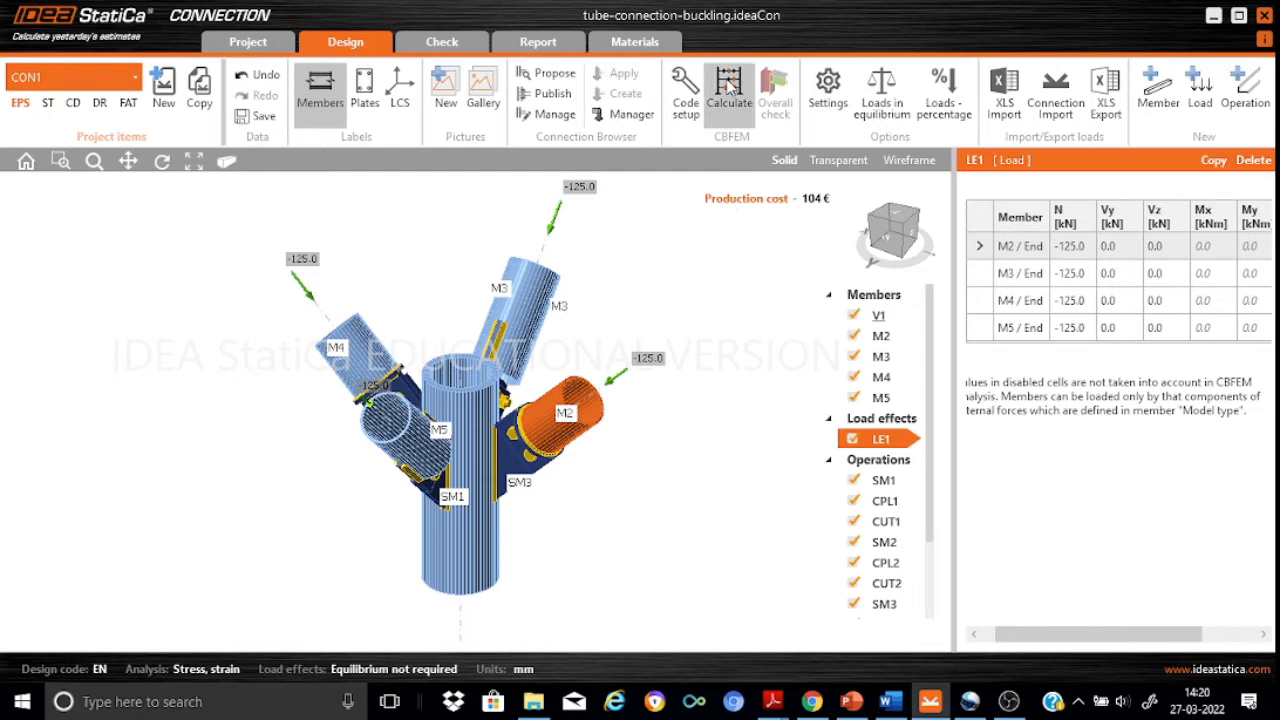
mouse_move(729, 90)
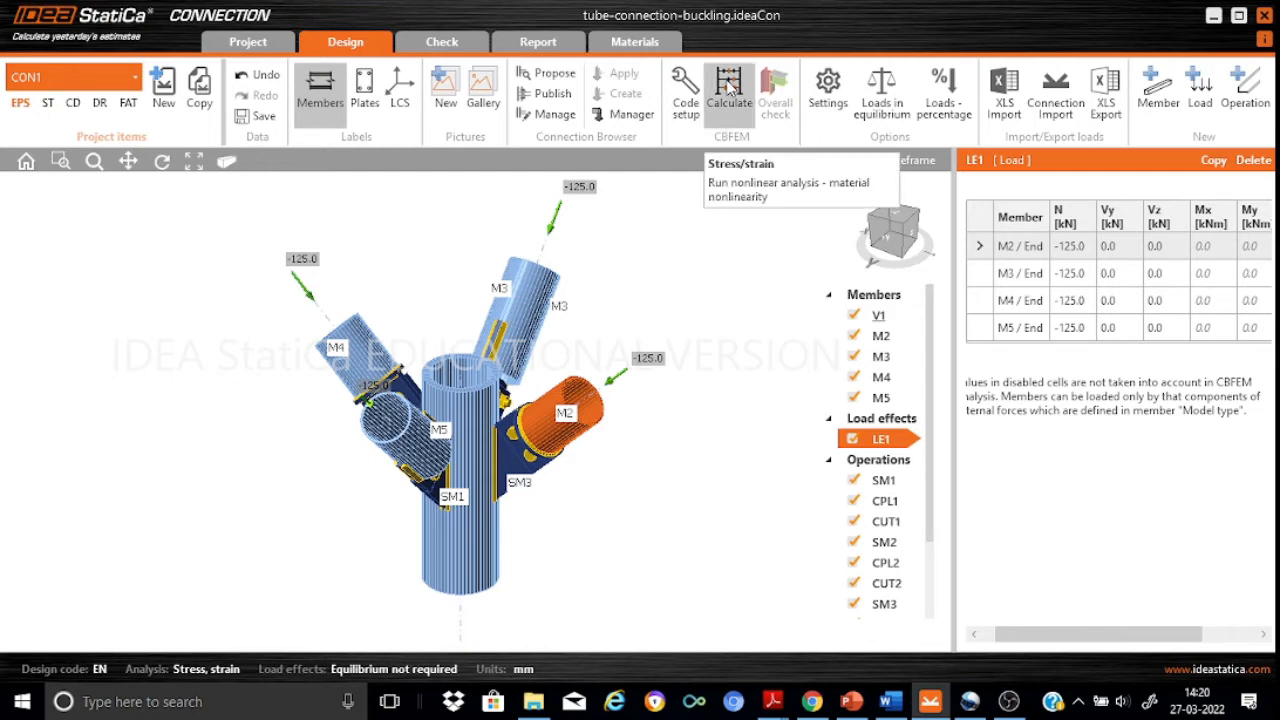
click(729, 90)
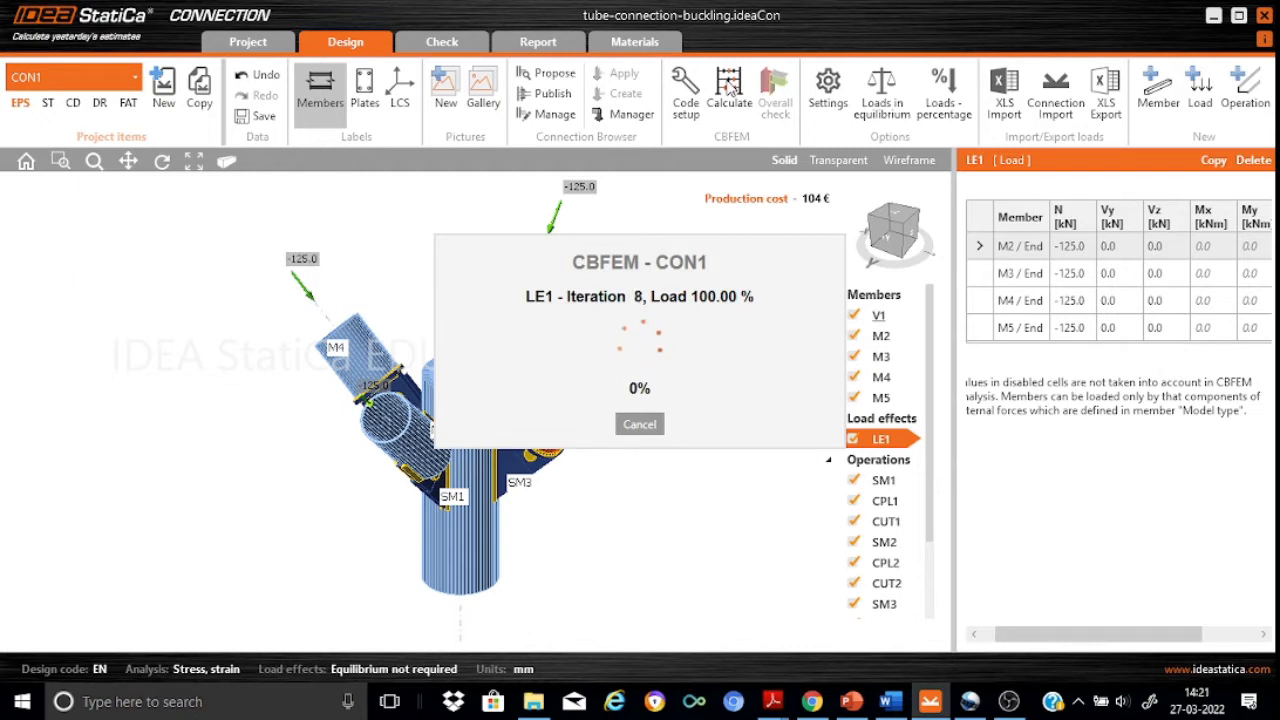
click(729, 88)
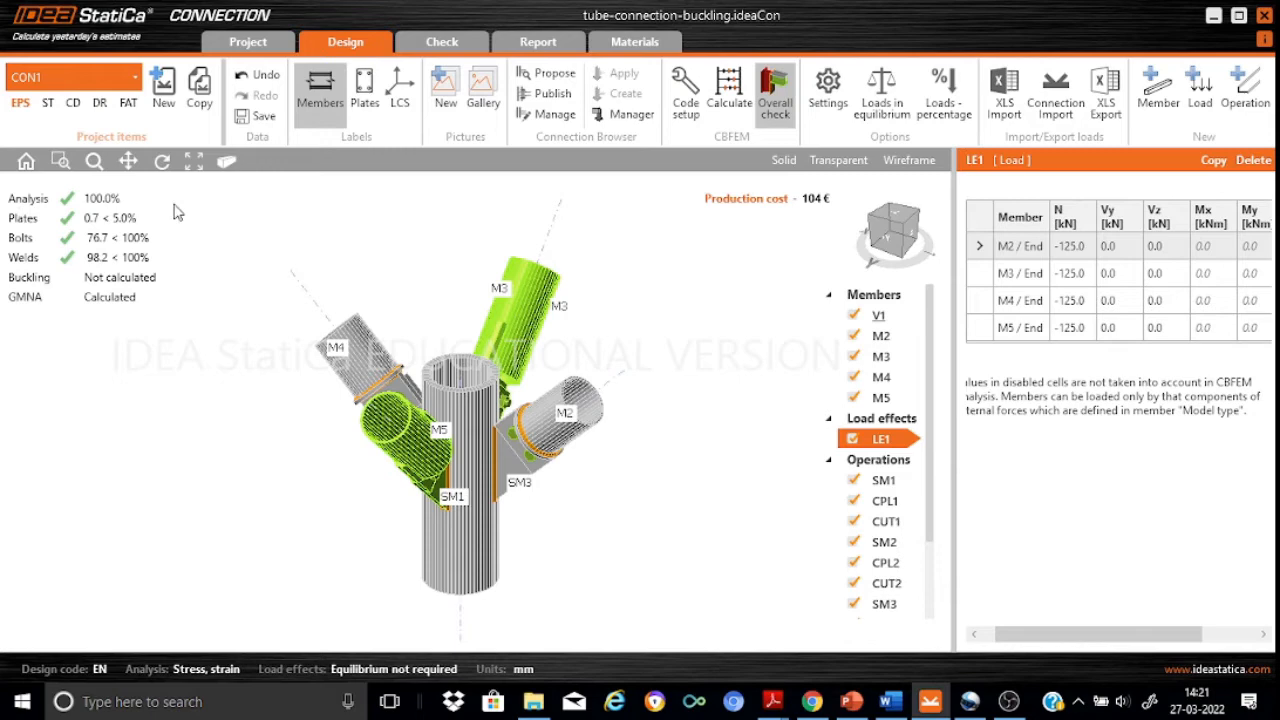
mouse_move(142, 202)
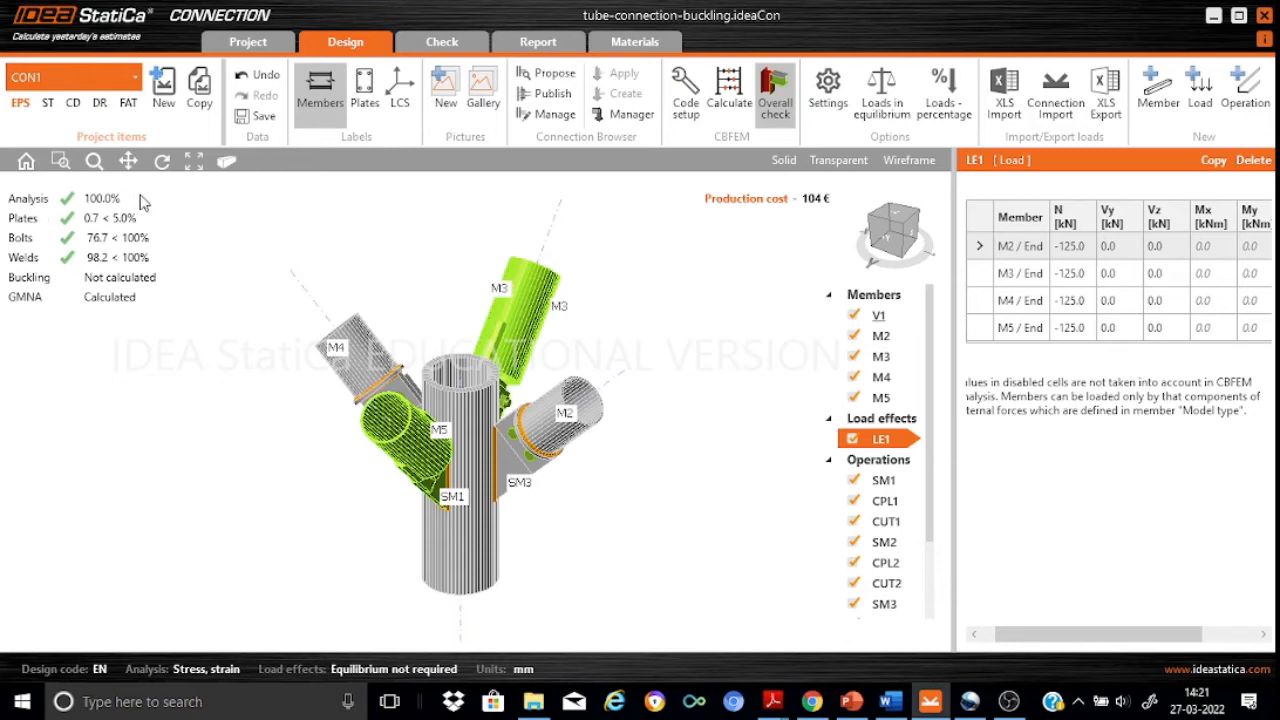
mouse_move(90, 238)
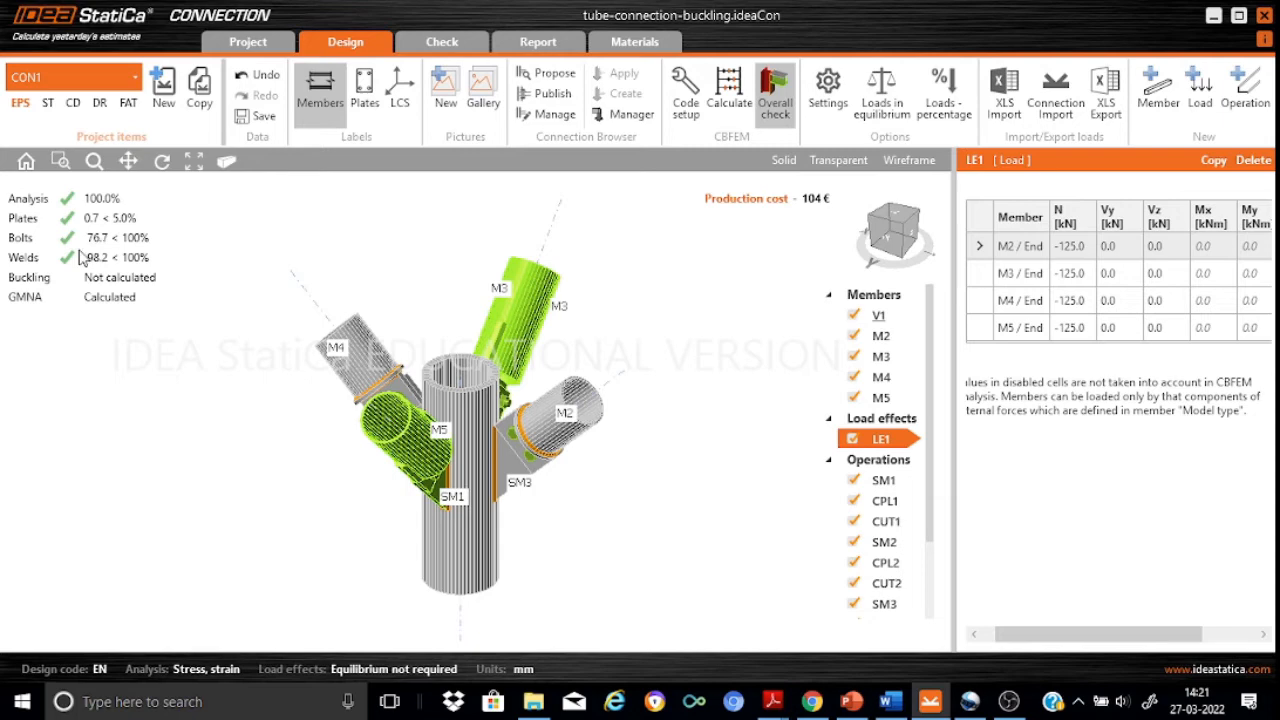
mouse_move(85, 255)
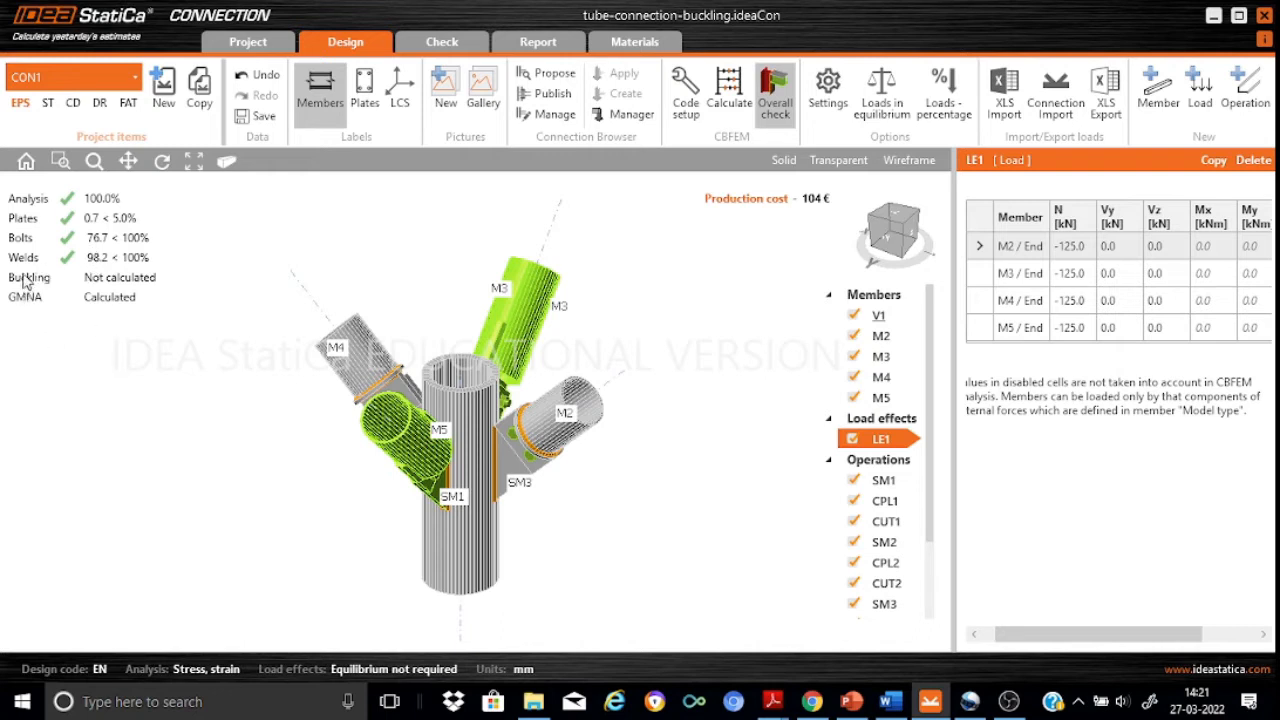
mouse_move(131, 288)
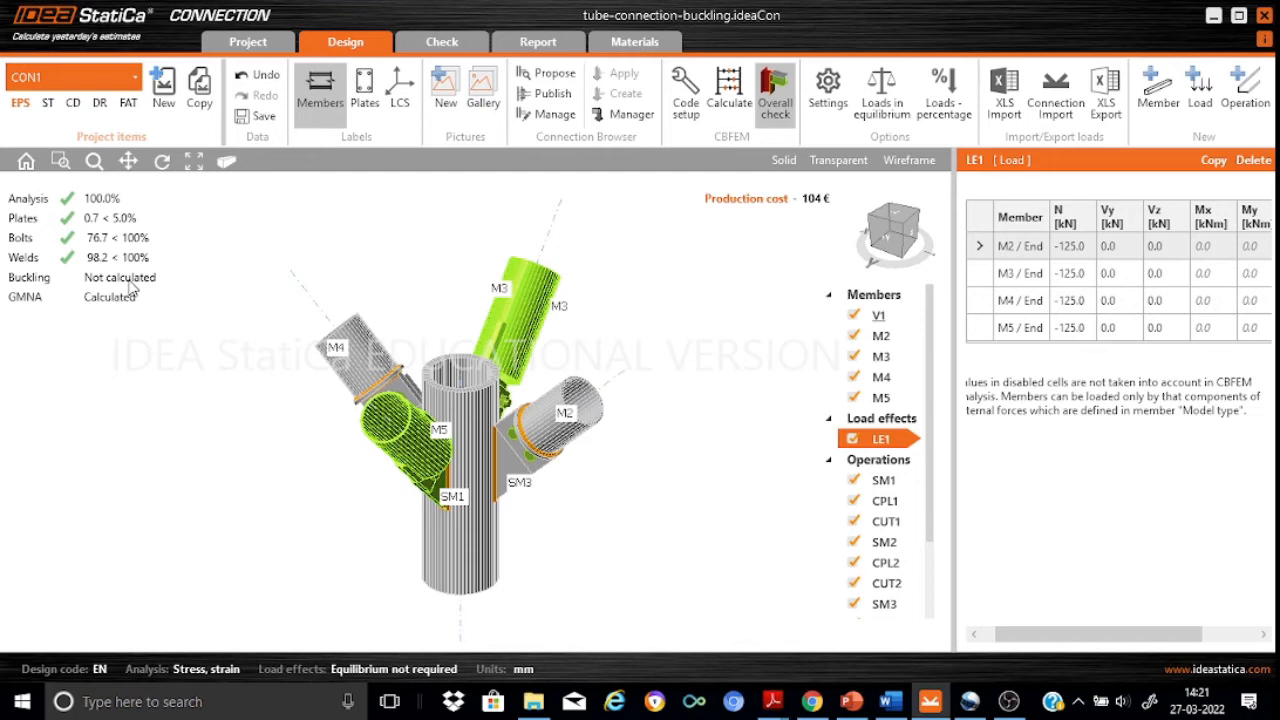
mouse_move(63, 345)
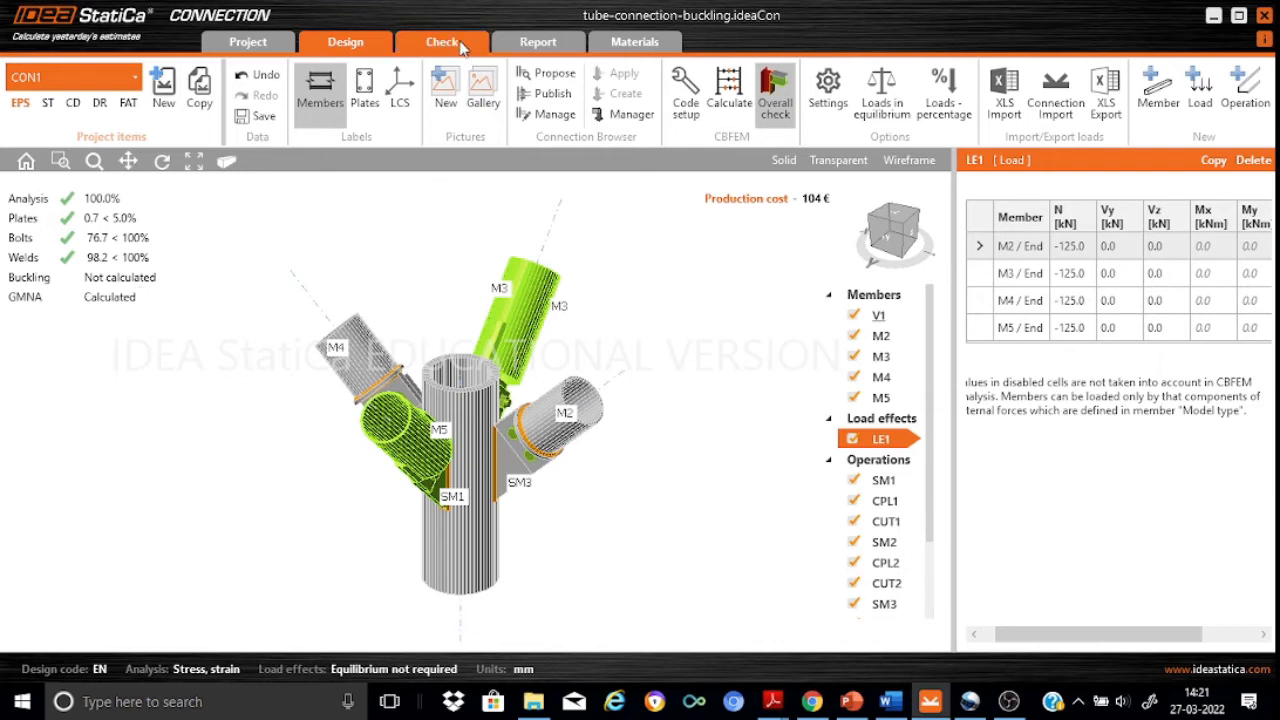
mouse_move(442, 41)
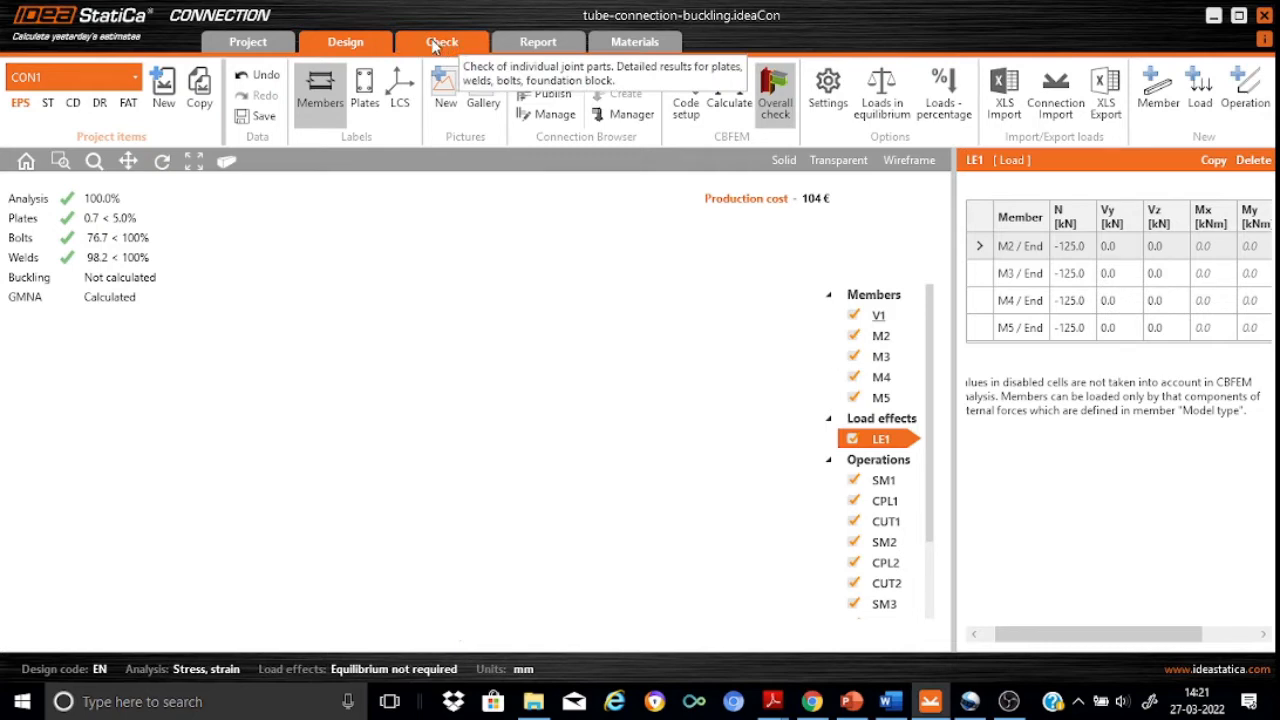
- Switch to the Check tab and expand the Calculate analysis-type dropdown
click(442, 41)
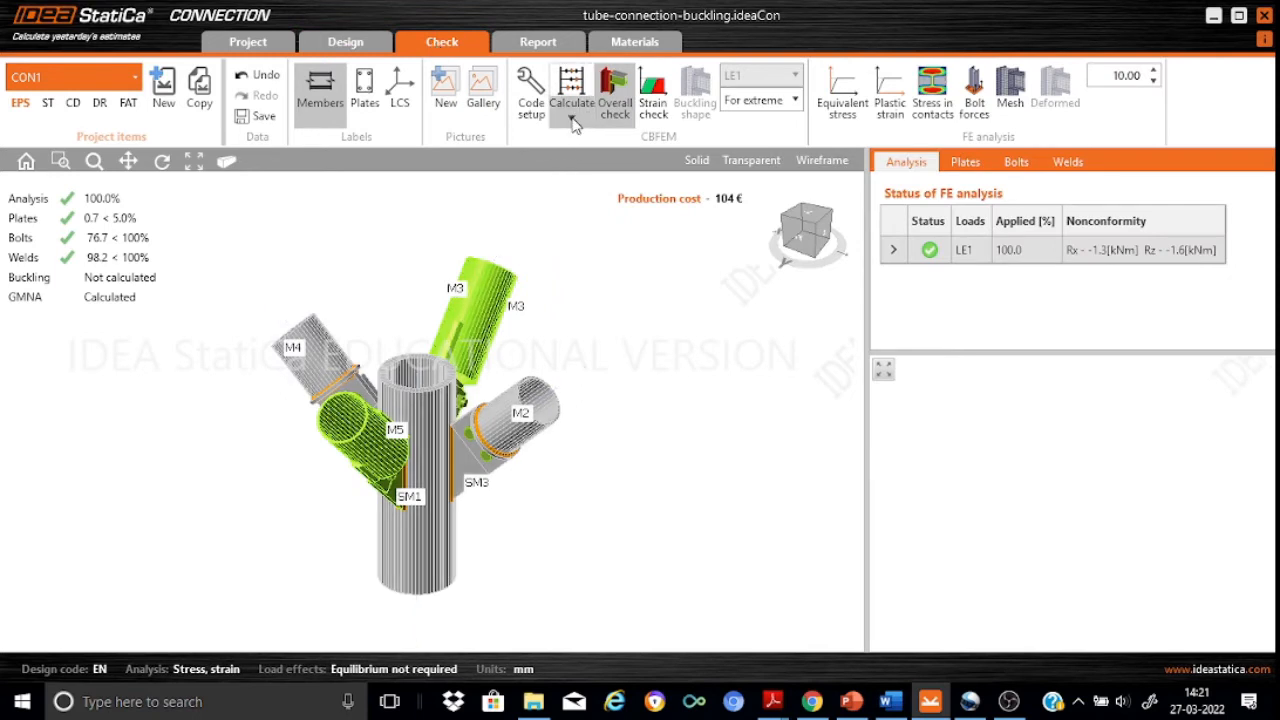
click(571, 90)
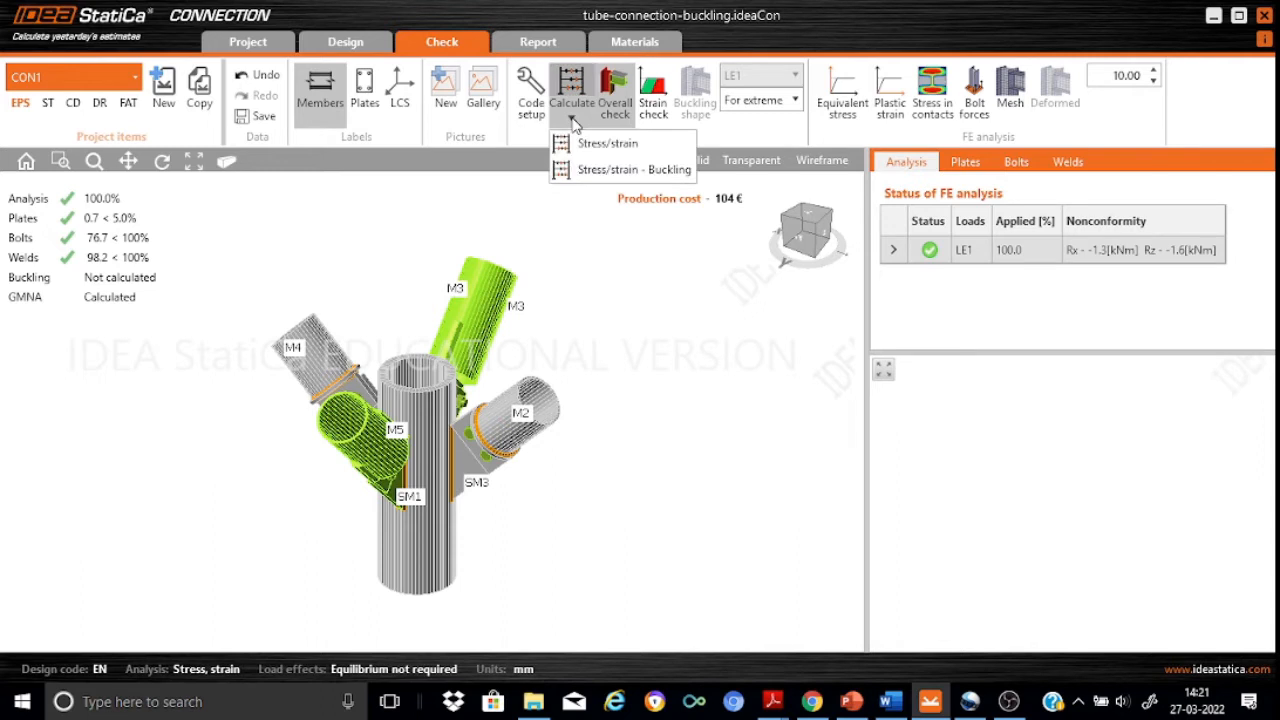
mouse_move(606, 143)
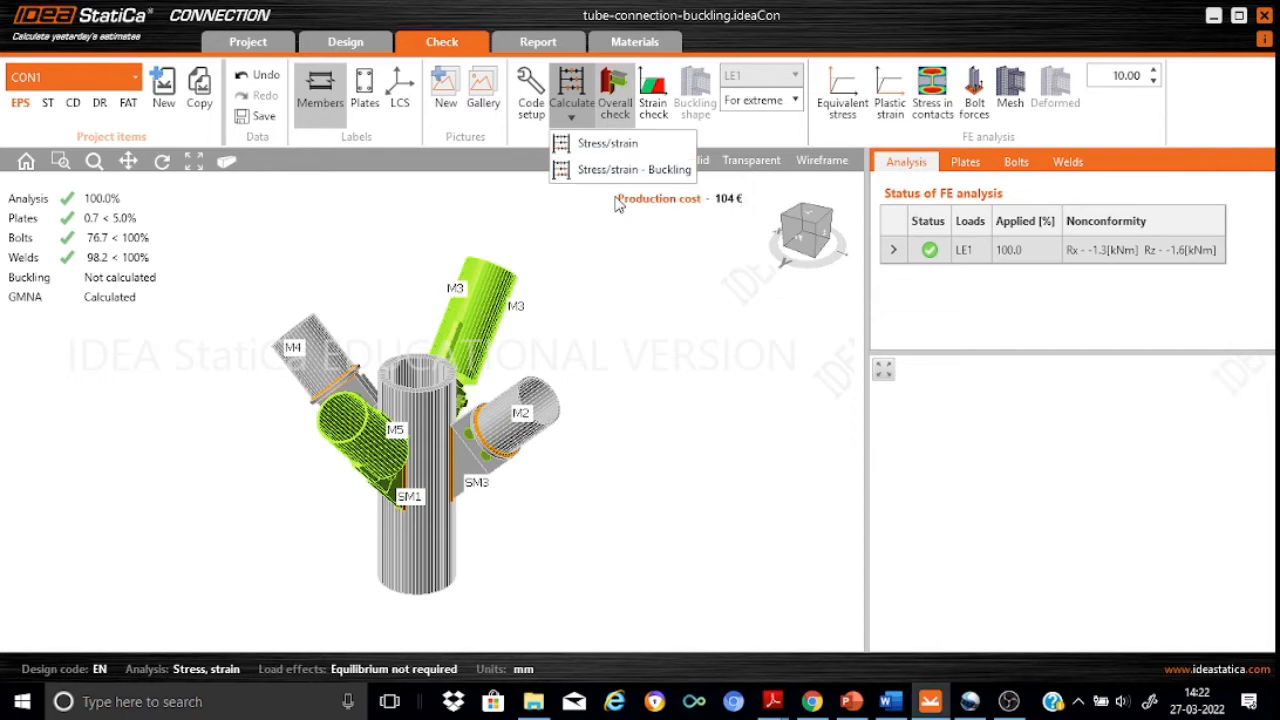
mouse_move(600, 169)
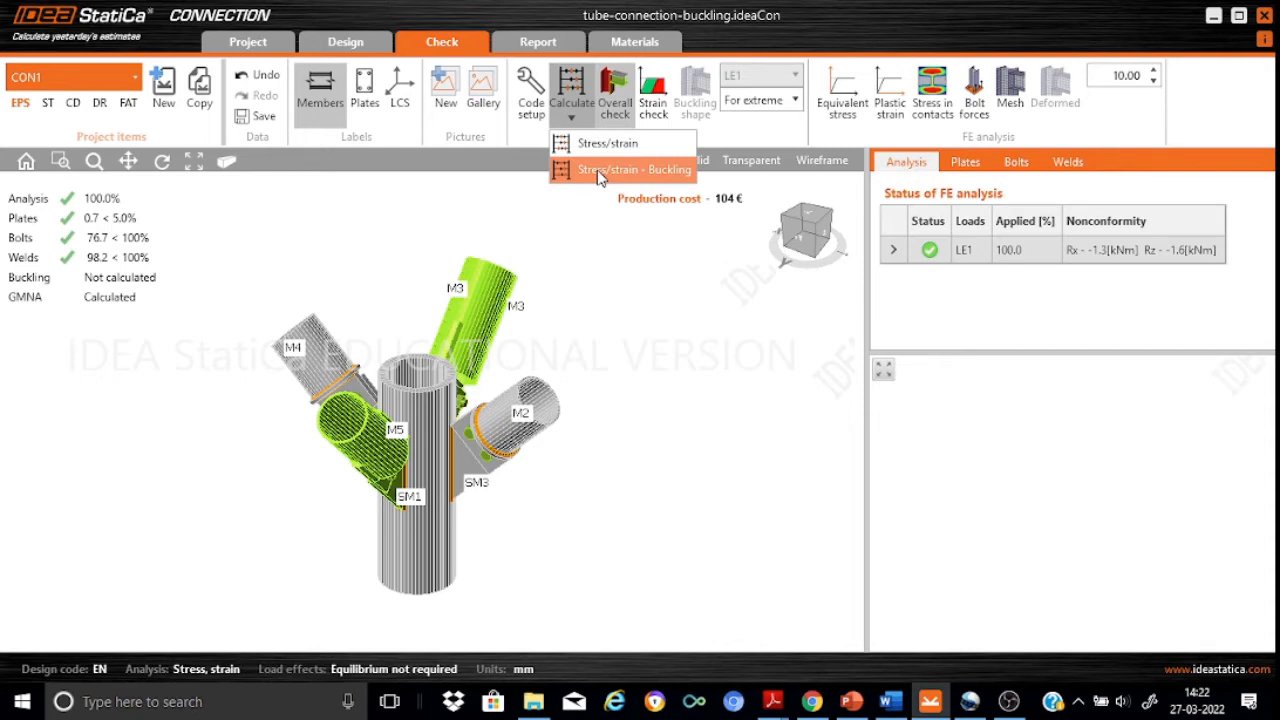
- Run the Stress/strain - Buckling analysis and list the buckling factors, lowest 23.93
click(637, 169)
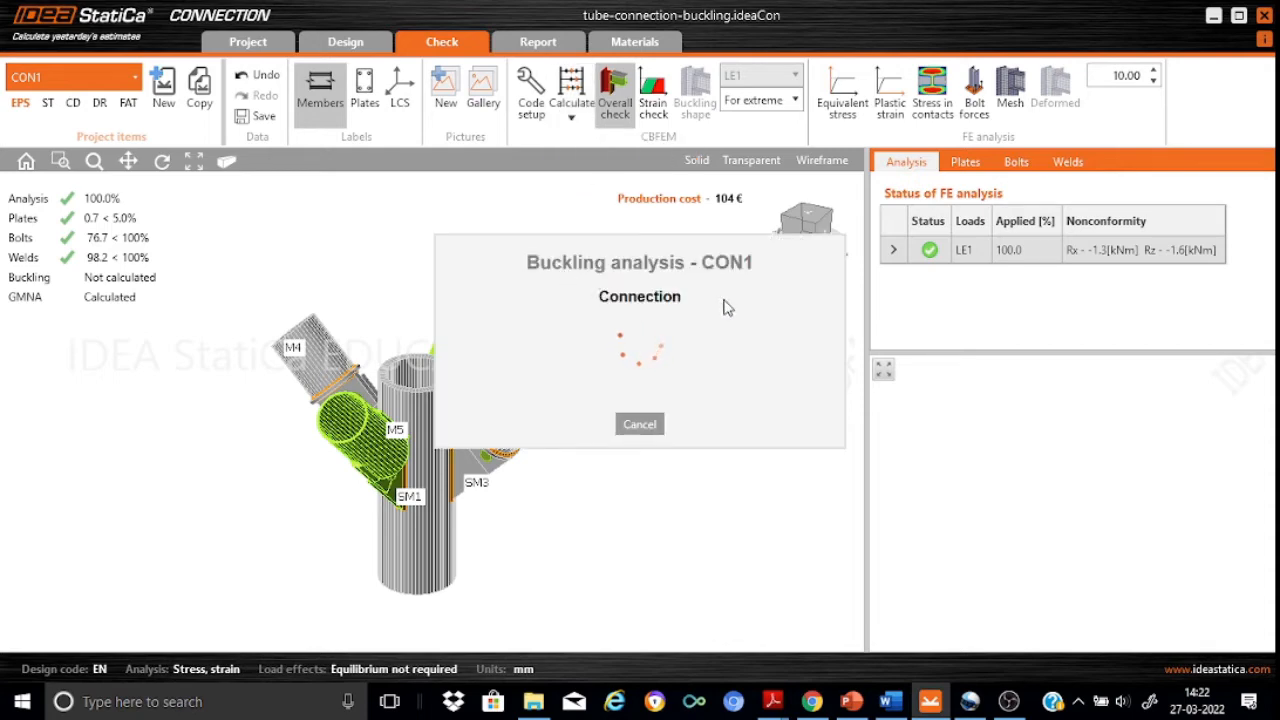
mouse_move(688, 547)
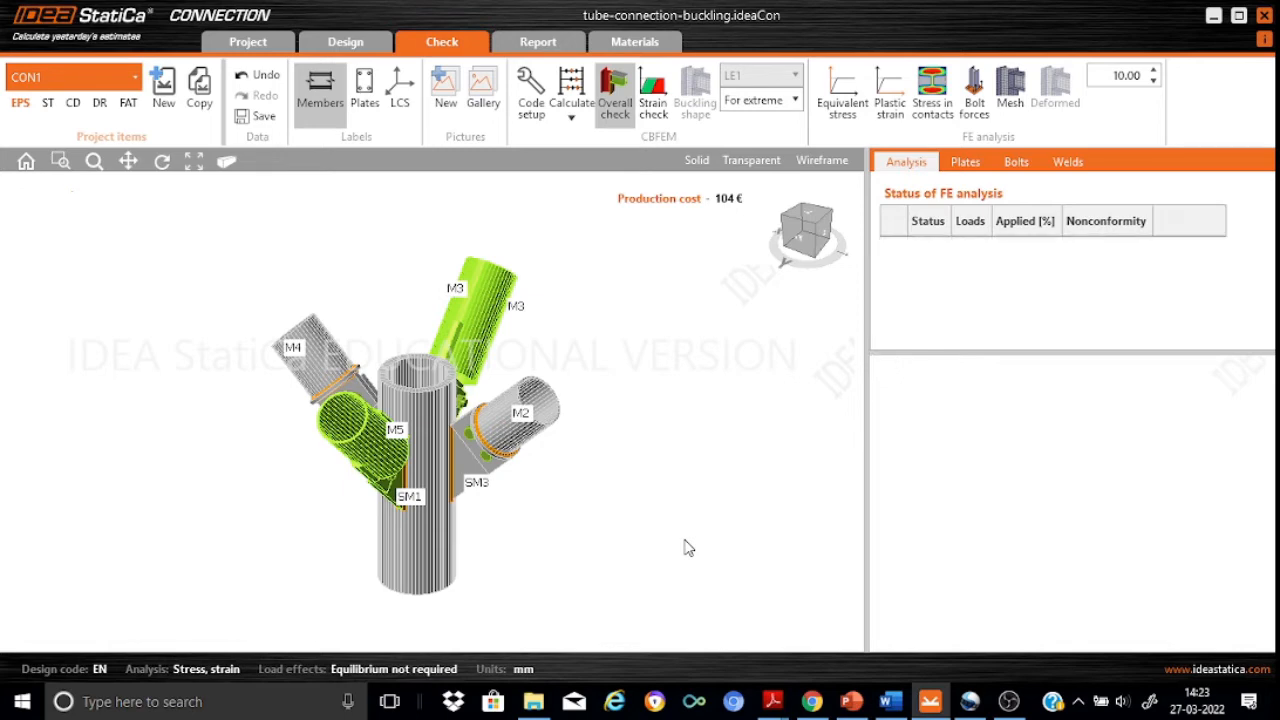
click(571, 90)
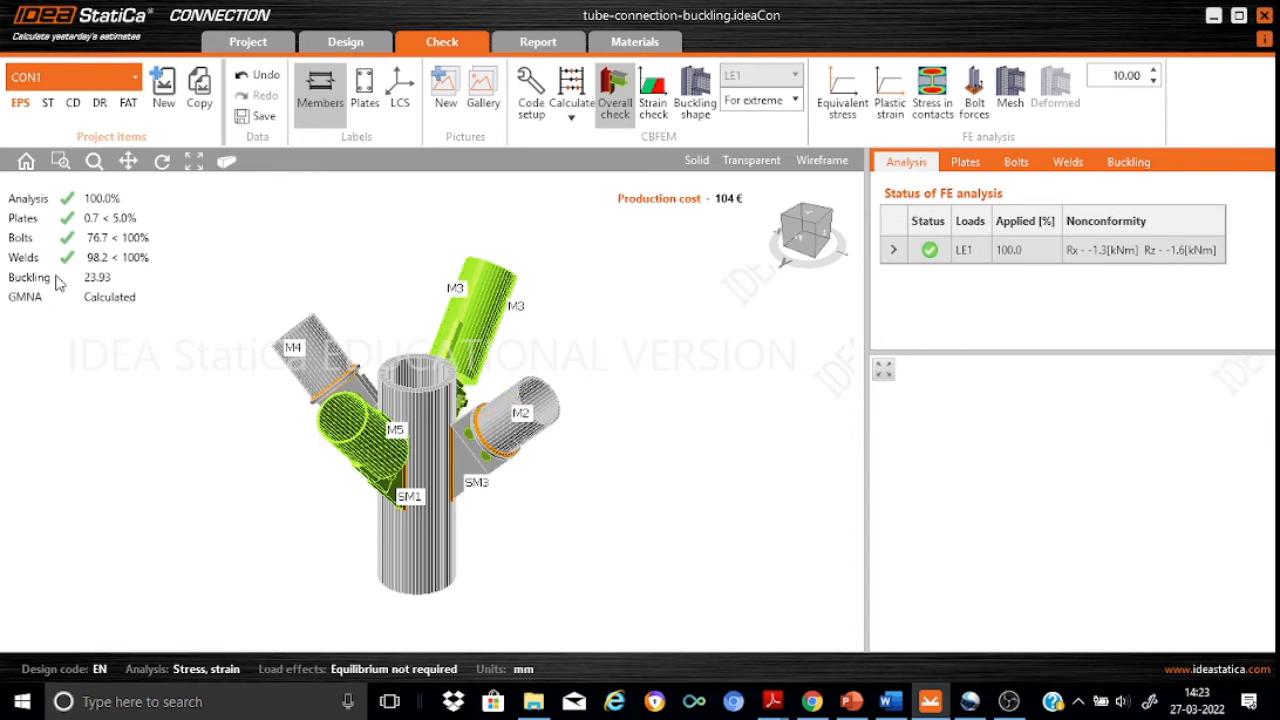
mouse_move(120, 288)
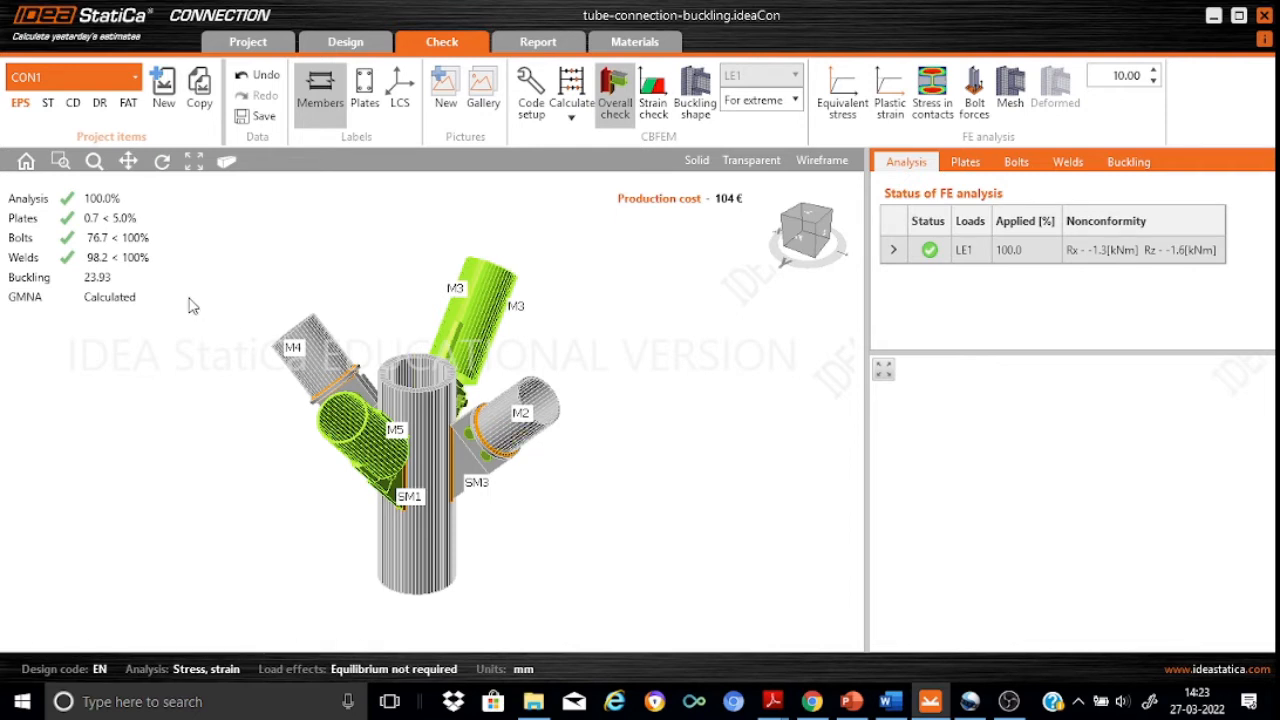
mouse_move(503, 482)
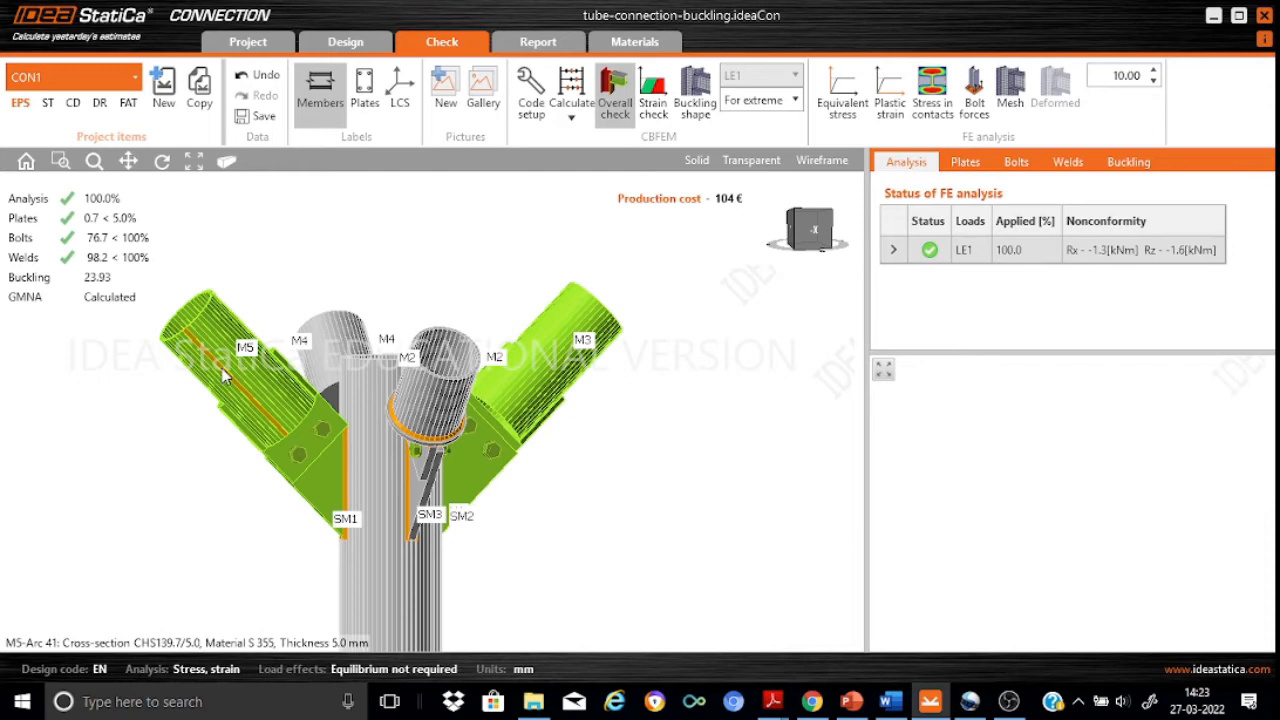
click(315, 500)
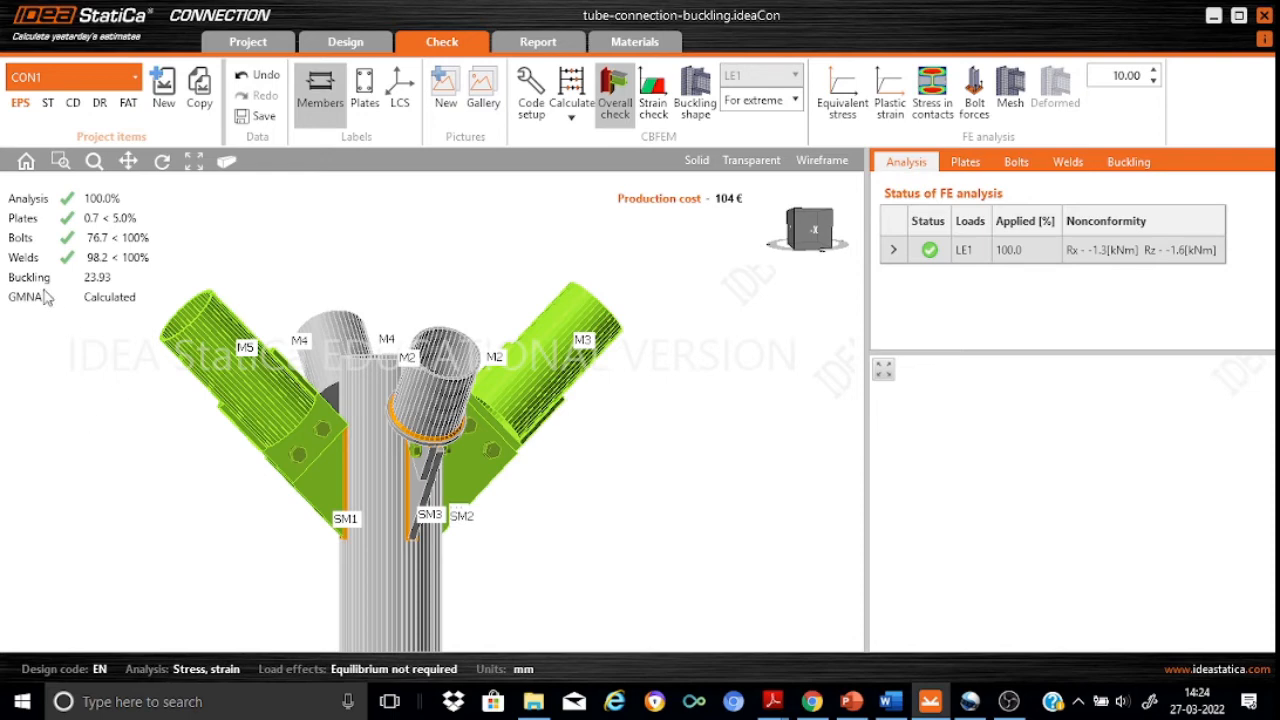
mouse_move(42, 292)
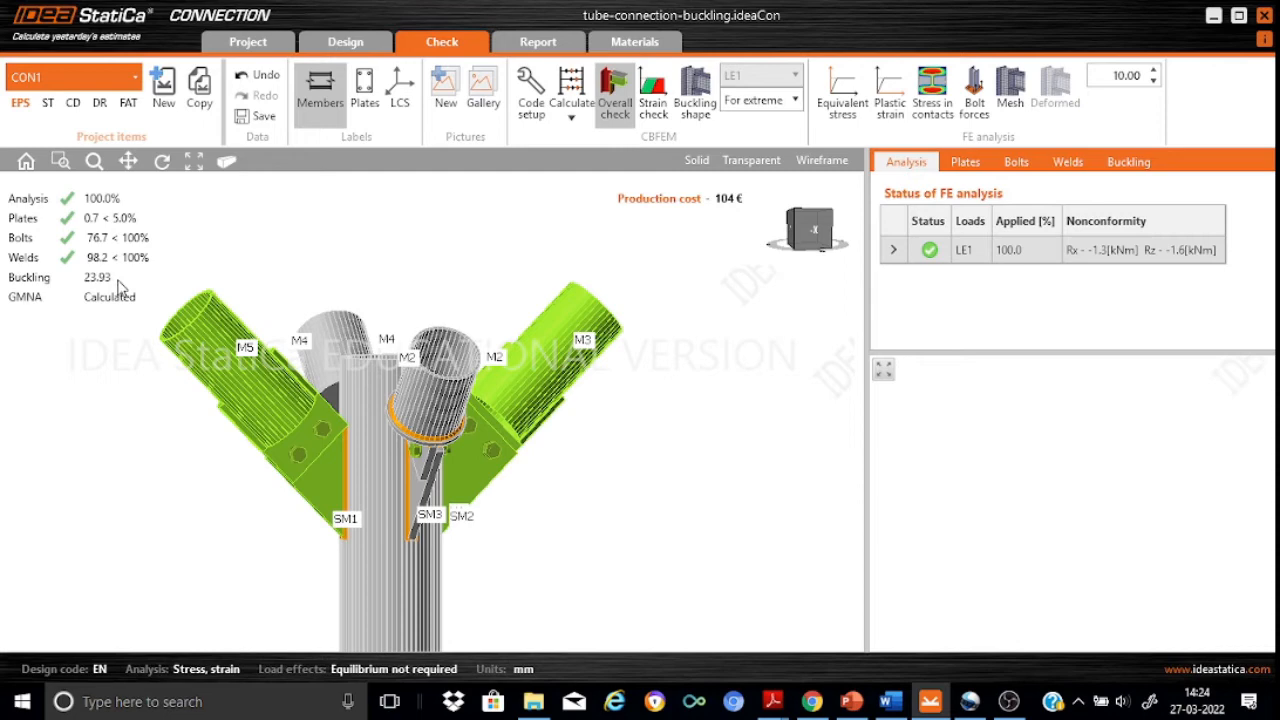
mouse_move(156, 302)
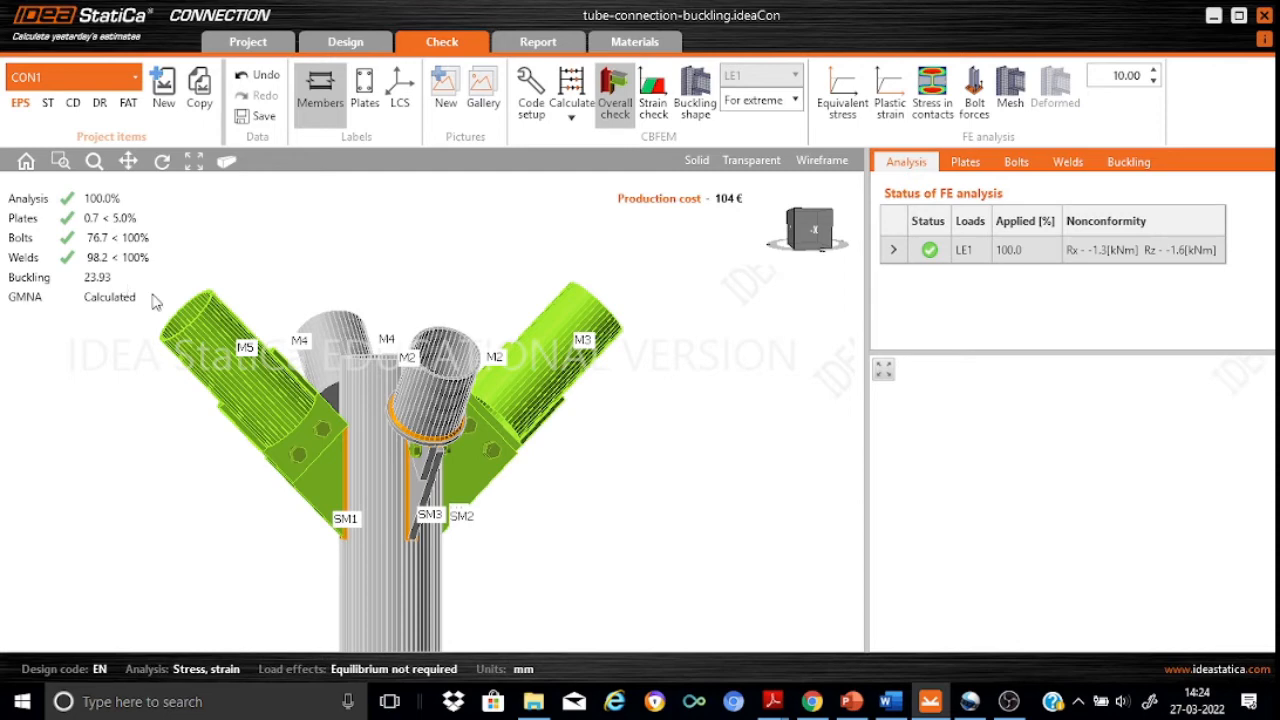
mouse_move(590, 322)
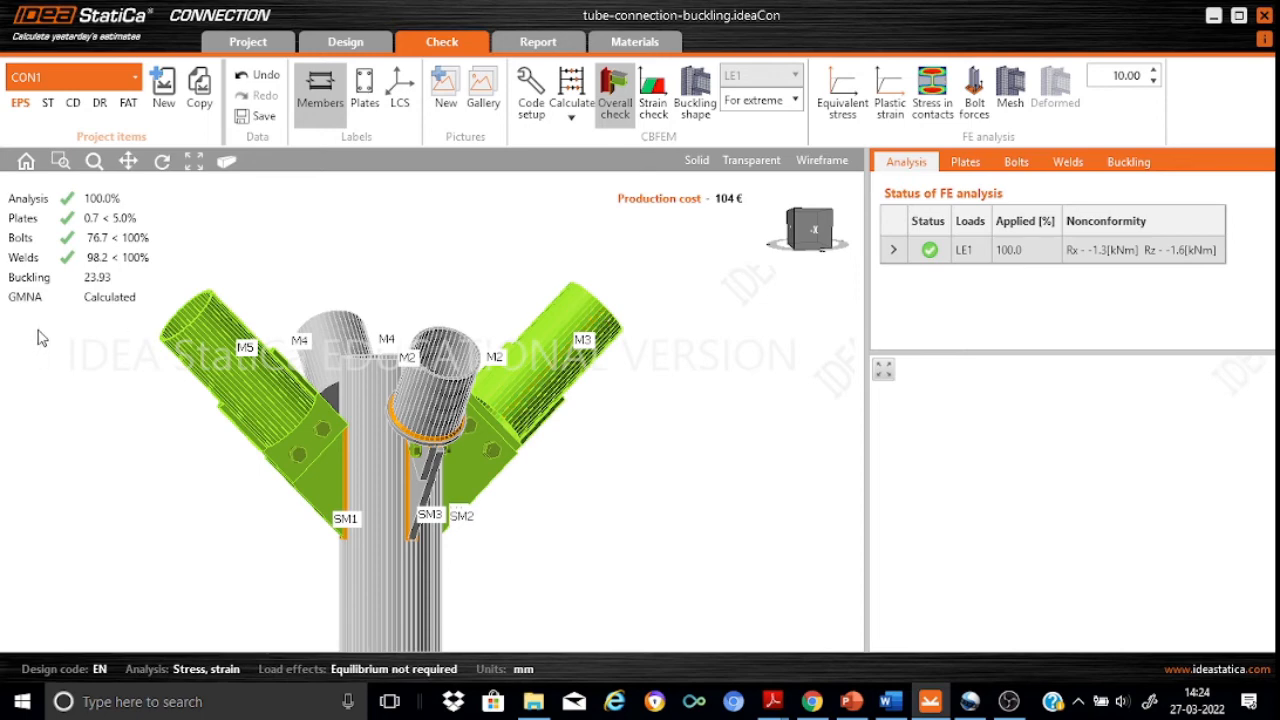
mouse_move(145, 281)
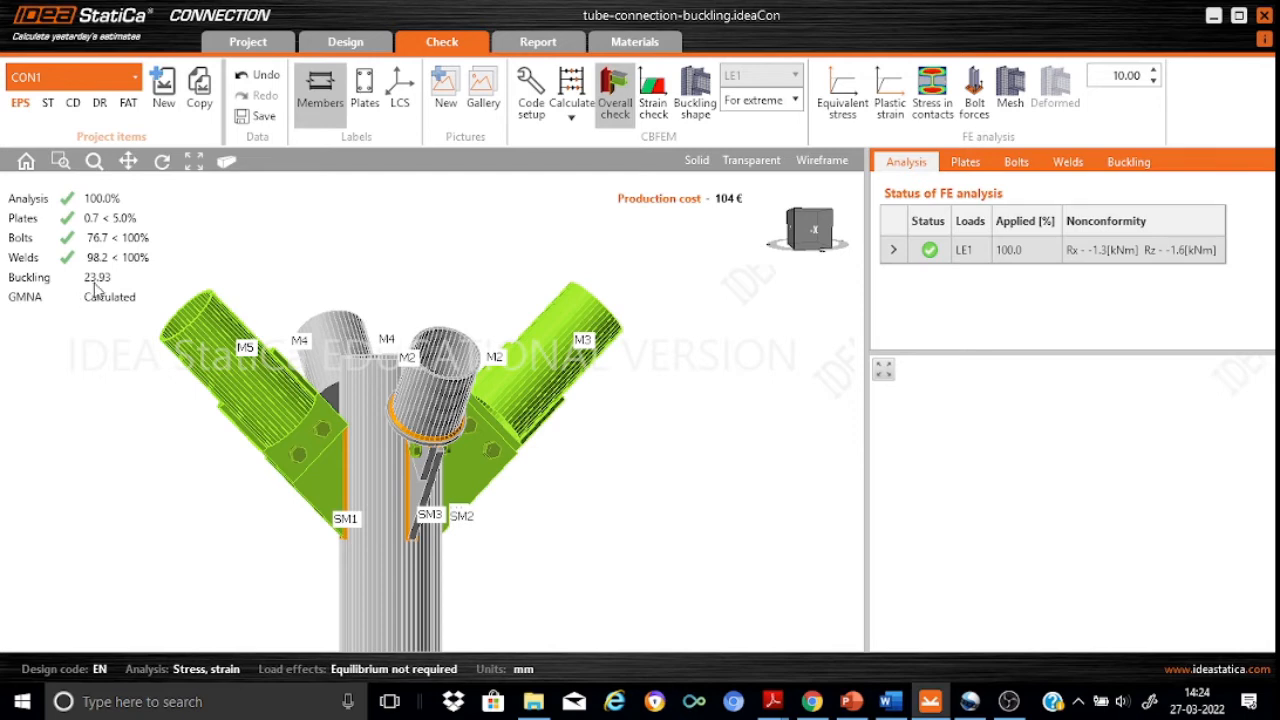
mouse_move(135, 283)
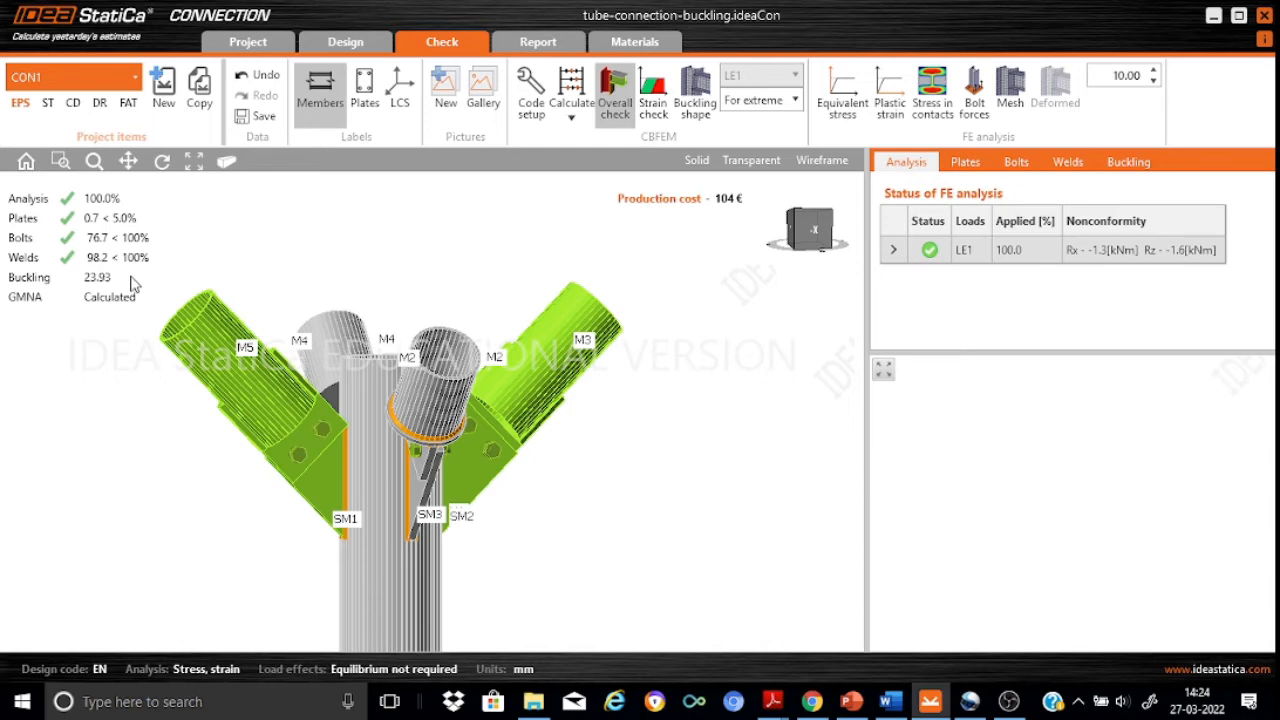
mouse_move(785, 186)
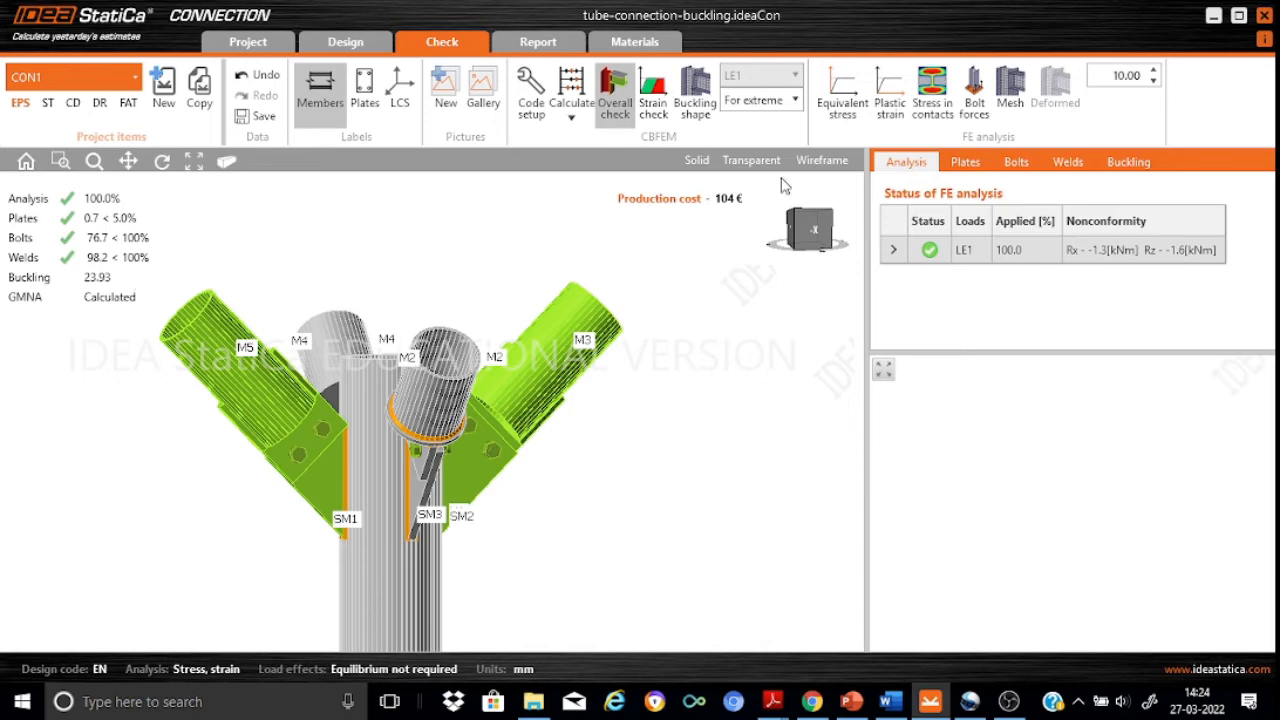
click(1128, 161)
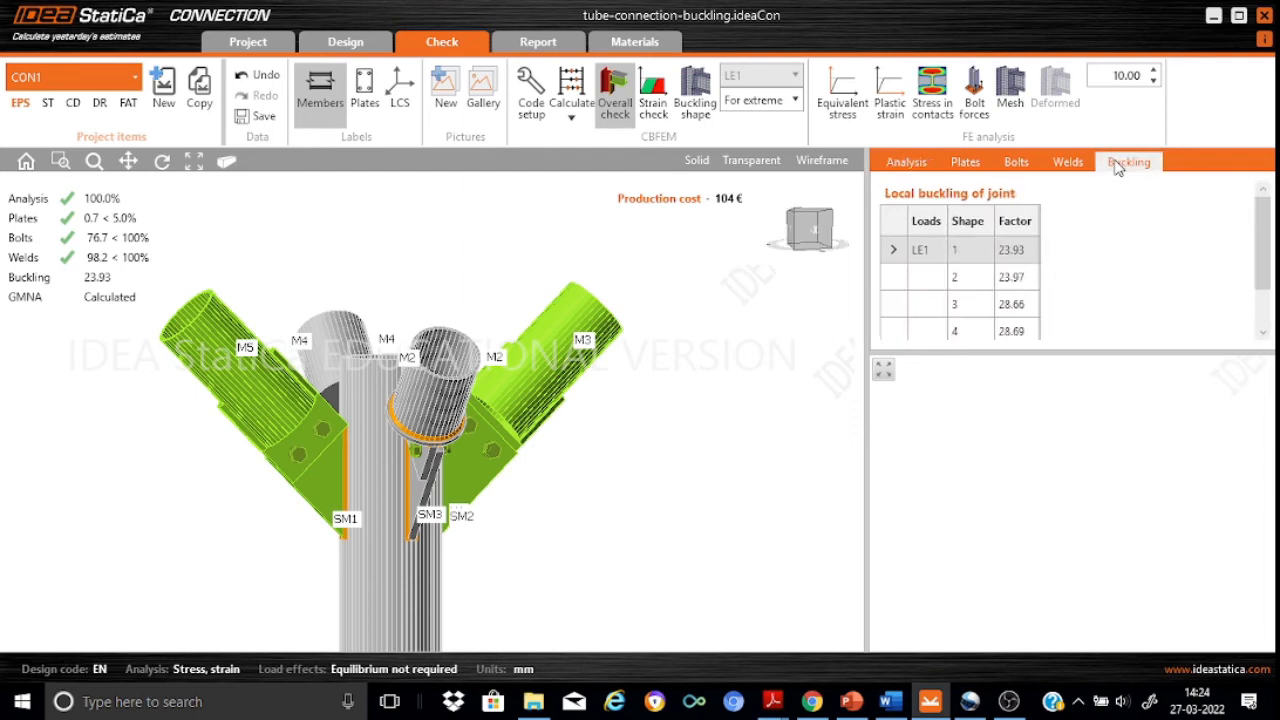
mouse_move(1109, 236)
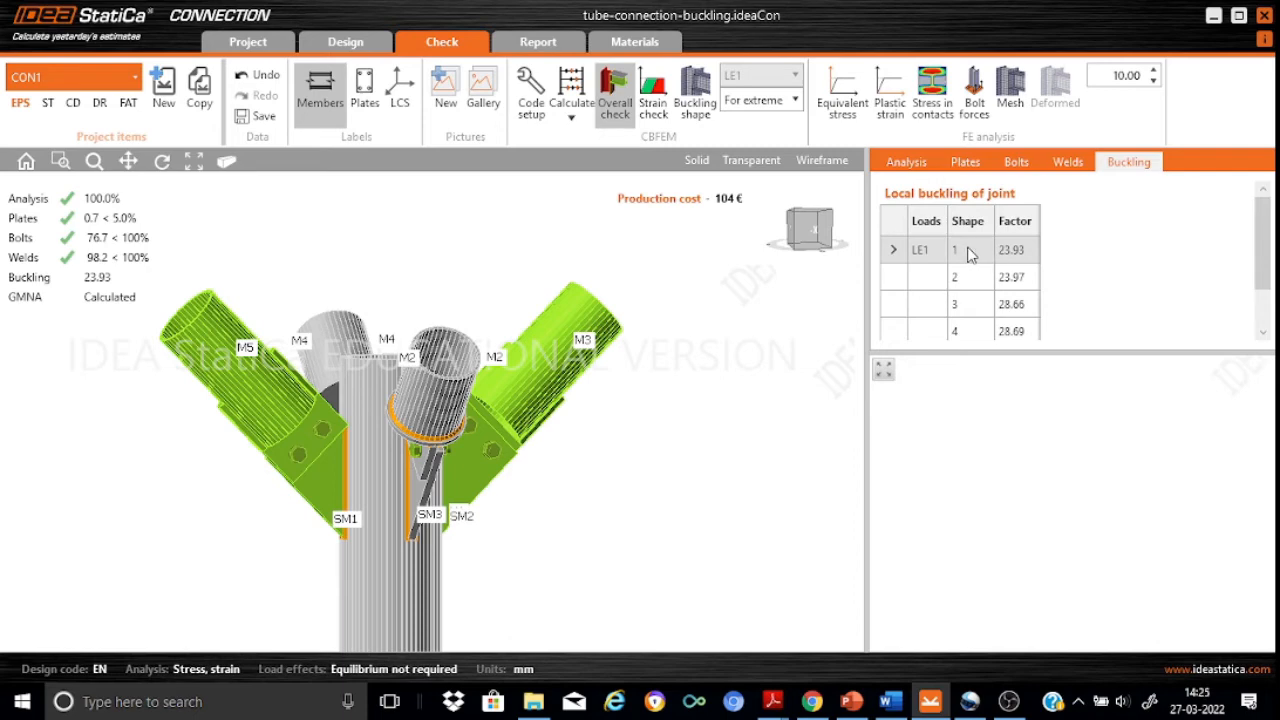
mouse_move(1028, 265)
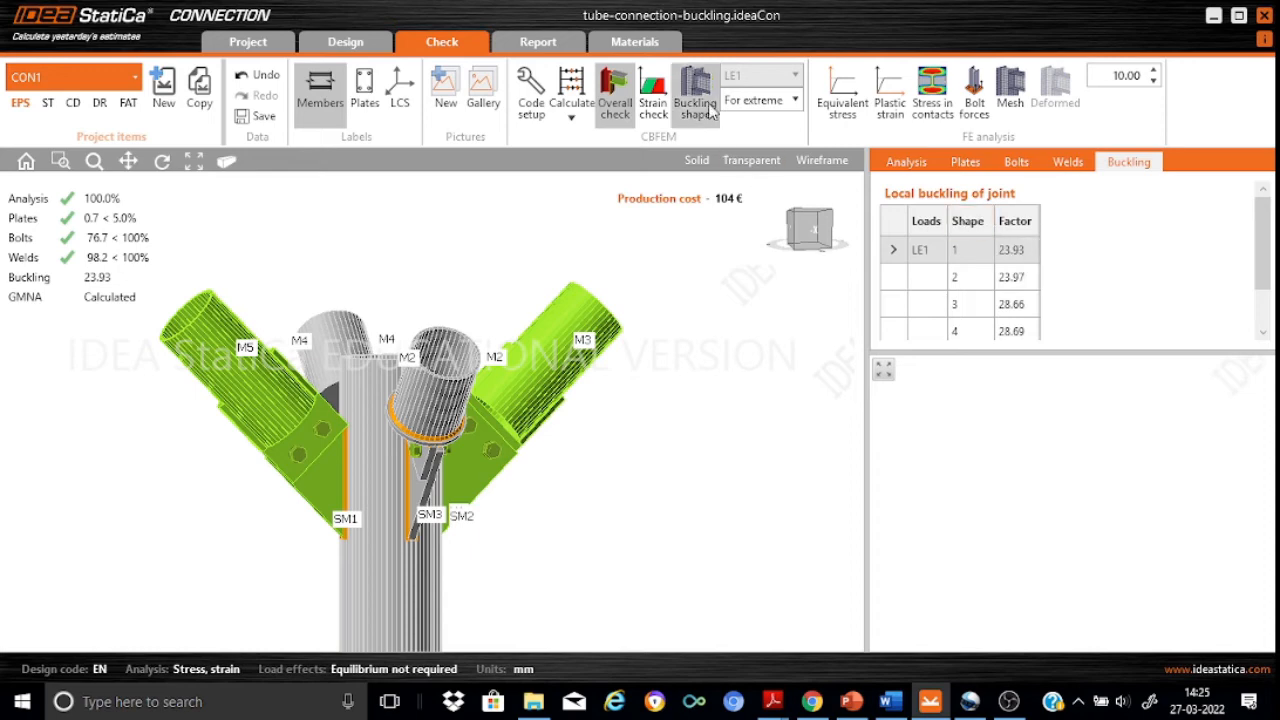
mouse_move(694, 93)
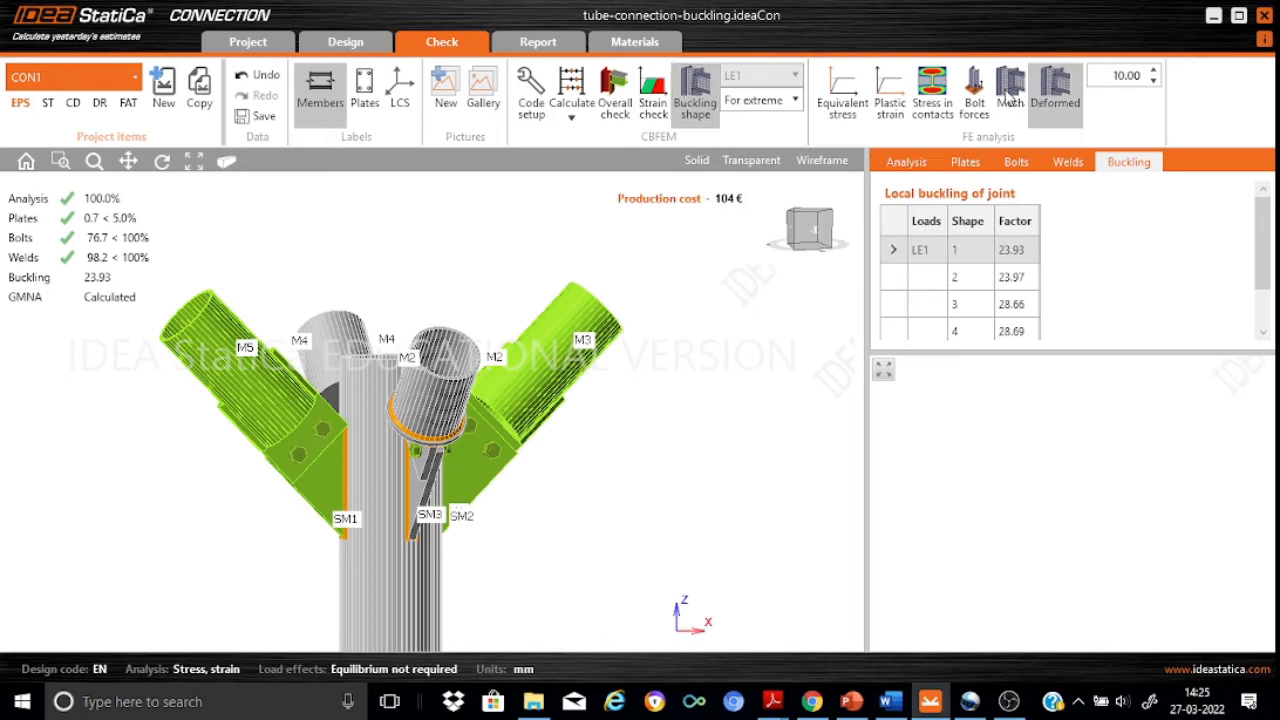
- Display the joint deformed in buckling shape 1, factor 23.93
click(1009, 90)
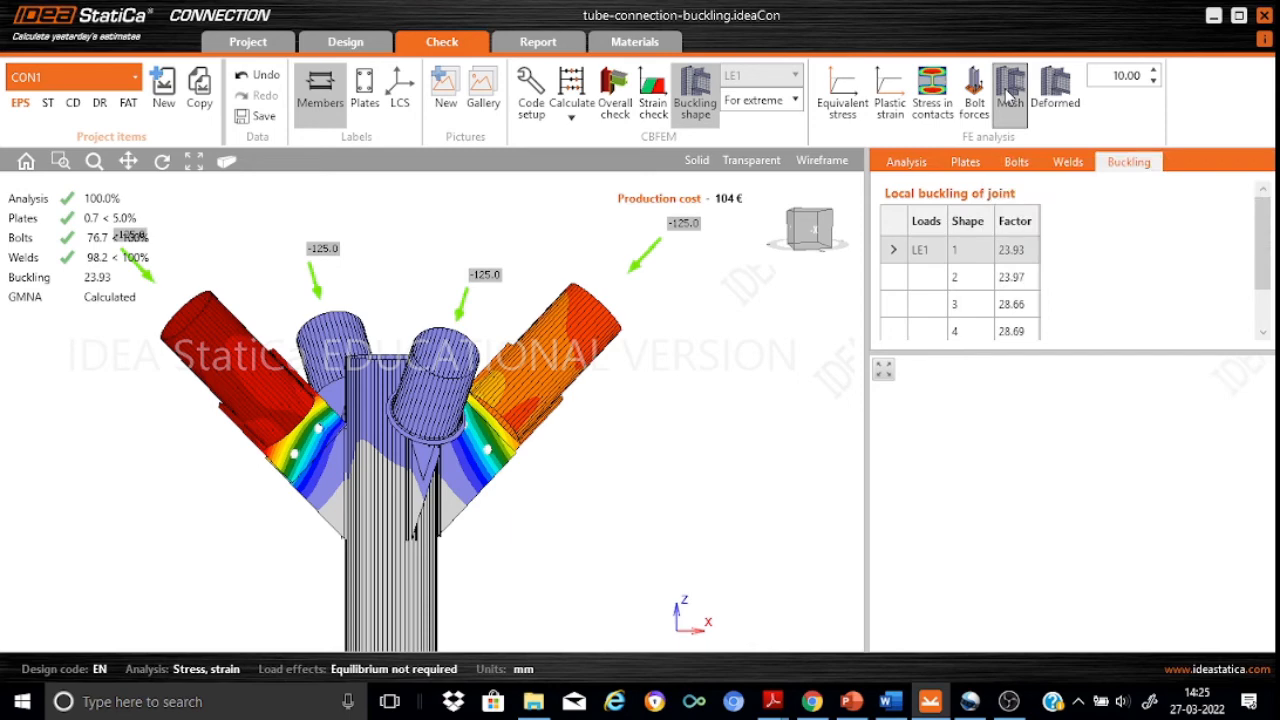
- Overlay the FE mesh on buckling shape 1 and zoom in on plate CPL1
click(1009, 90)
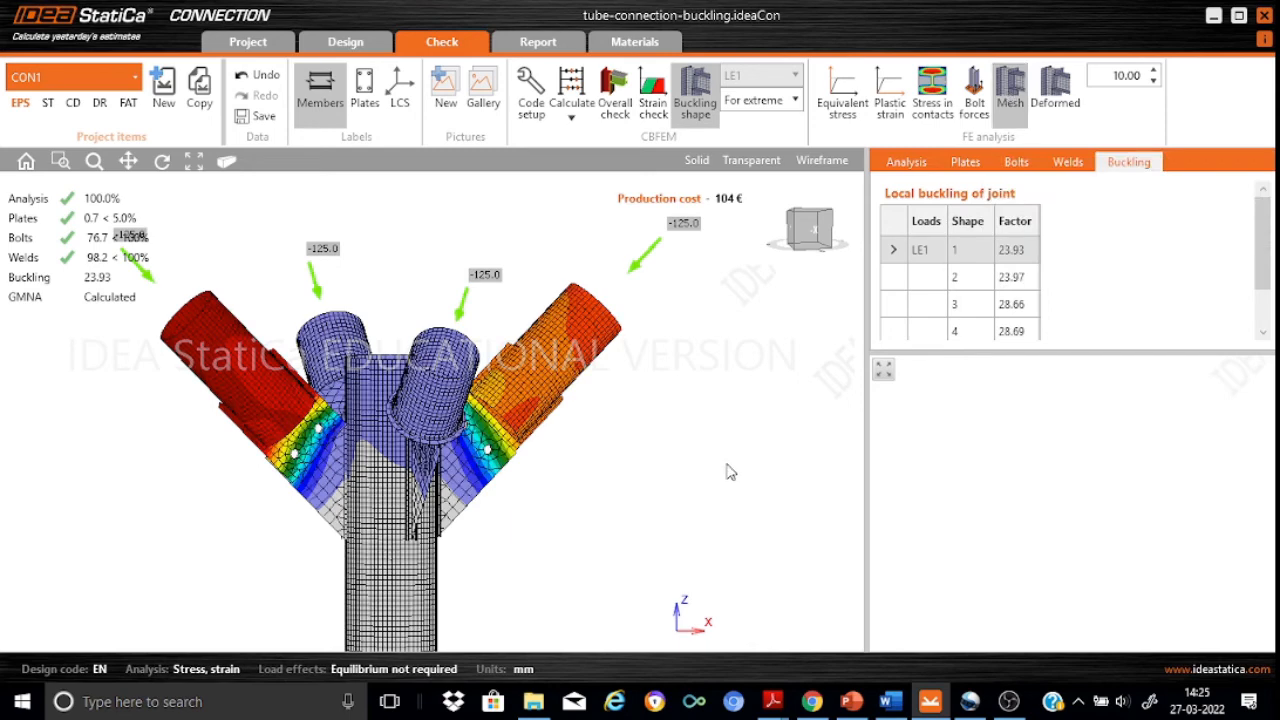
click(1055, 90)
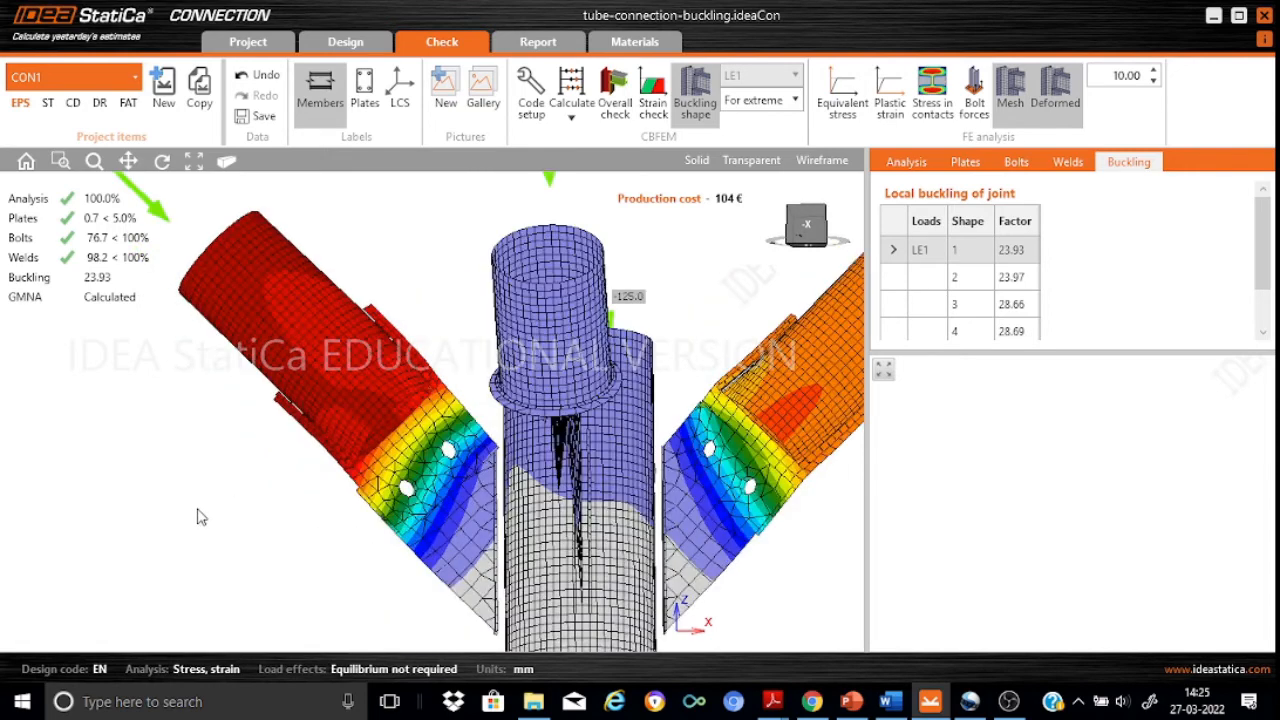
click(435, 543)
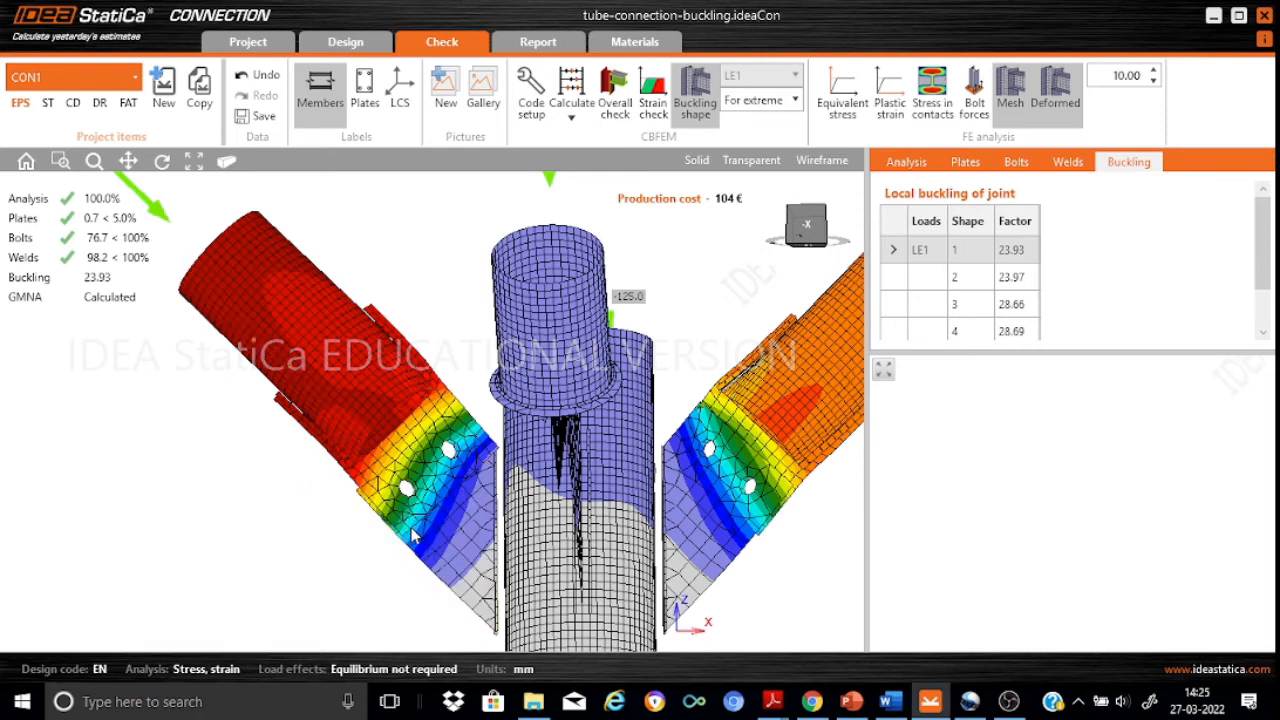
mouse_move(783, 508)
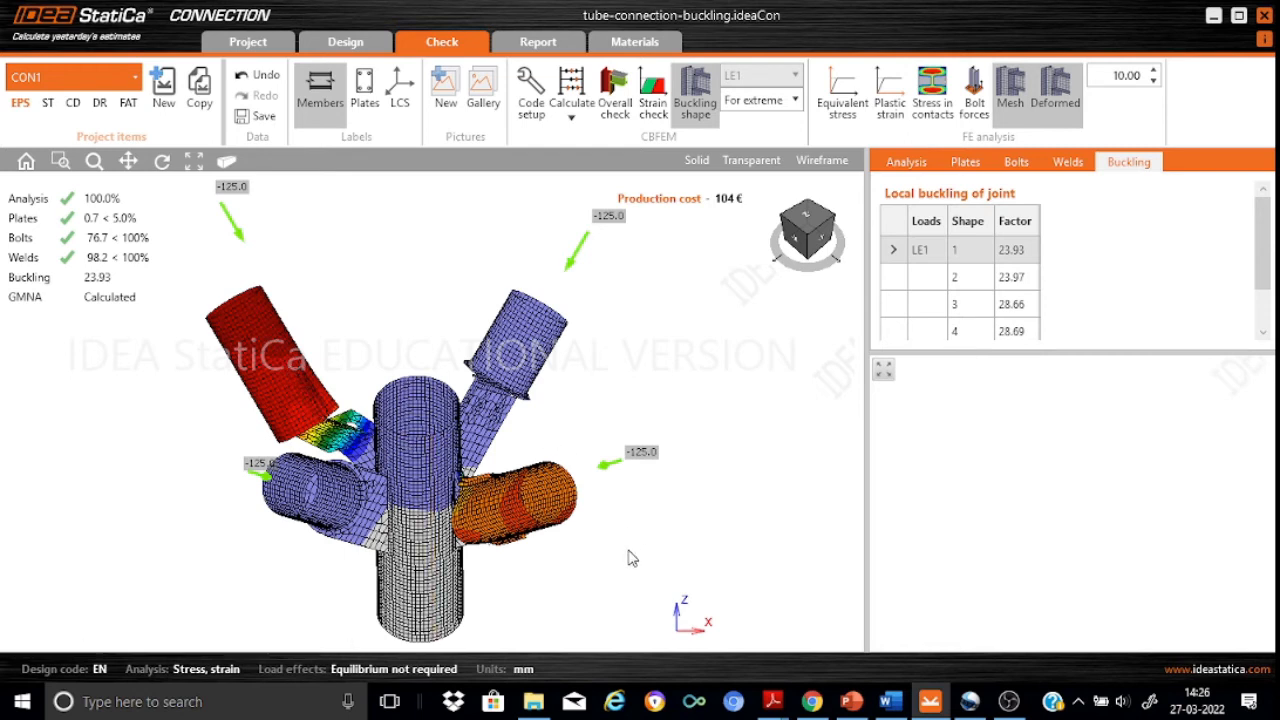
mouse_move(535, 503)
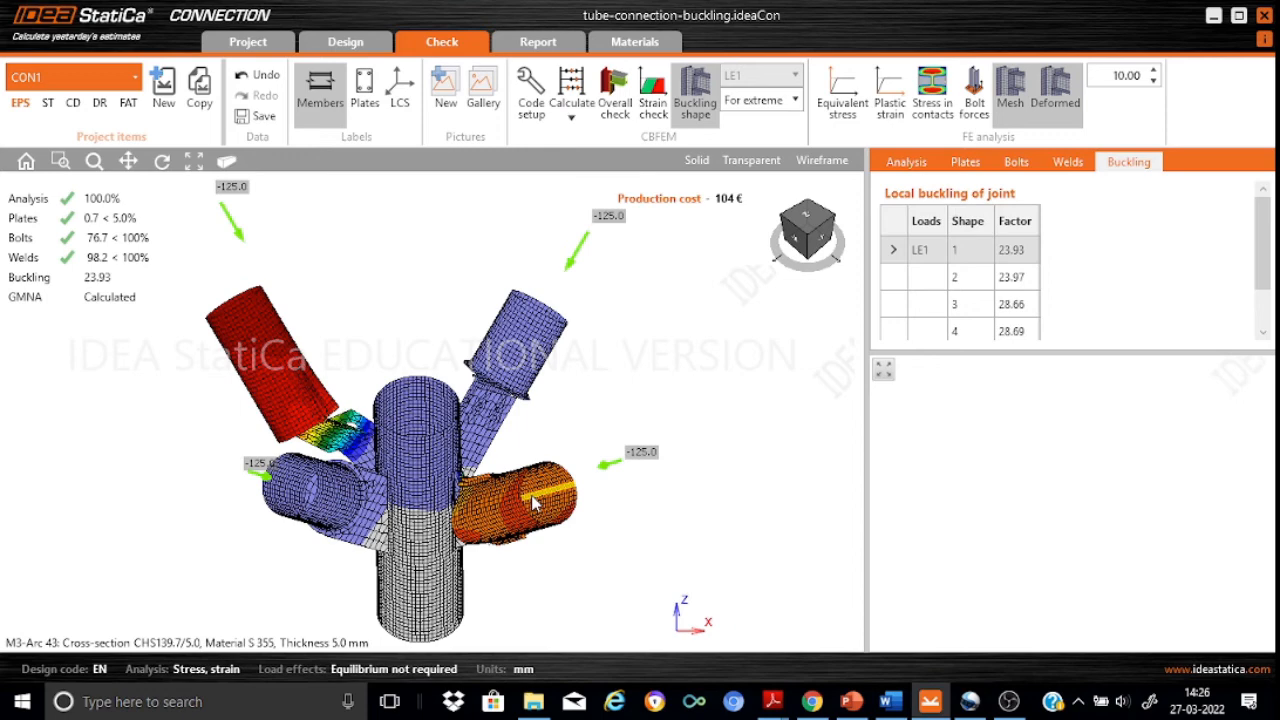
click(335, 445)
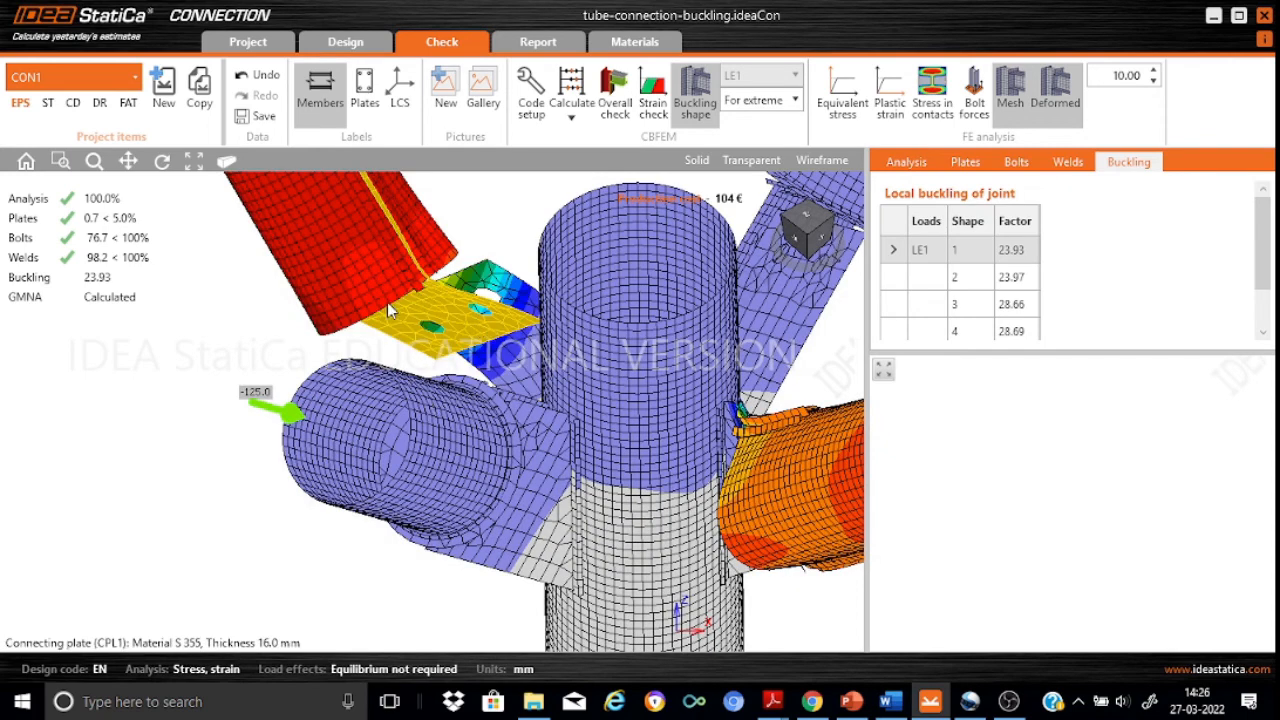
mouse_move(465, 328)
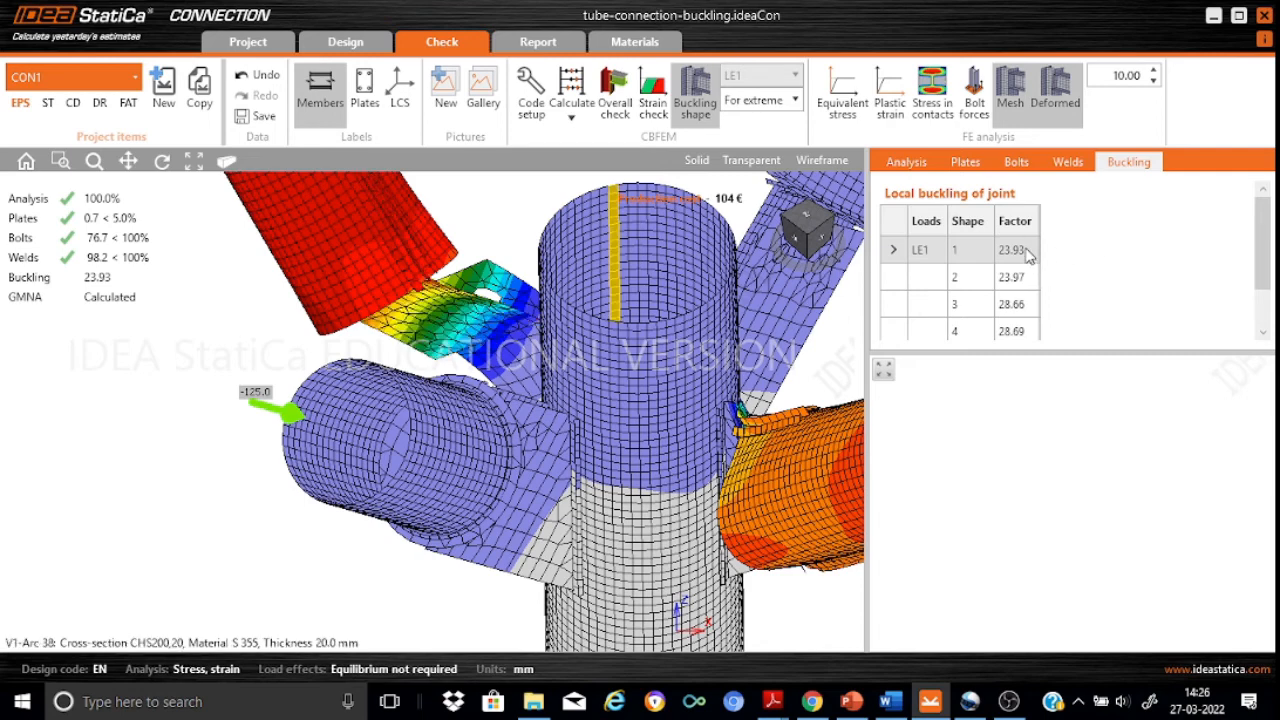
mouse_move(1033, 258)
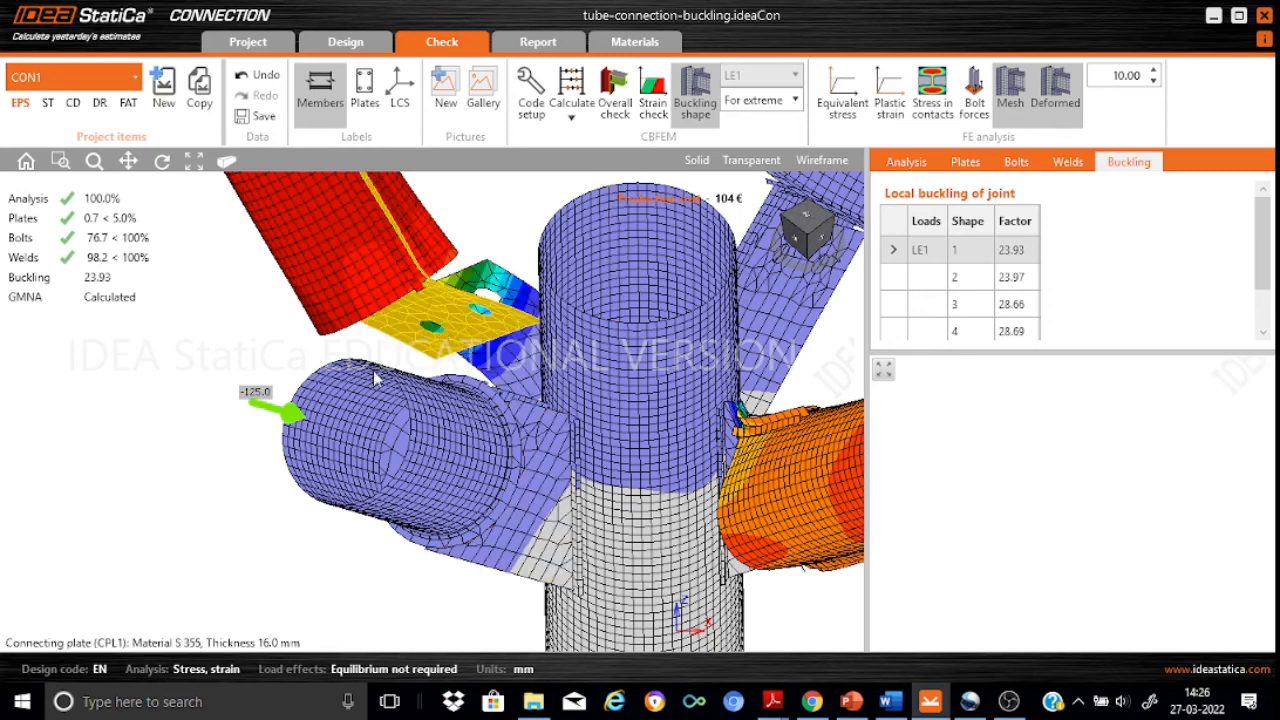
mouse_move(455, 328)
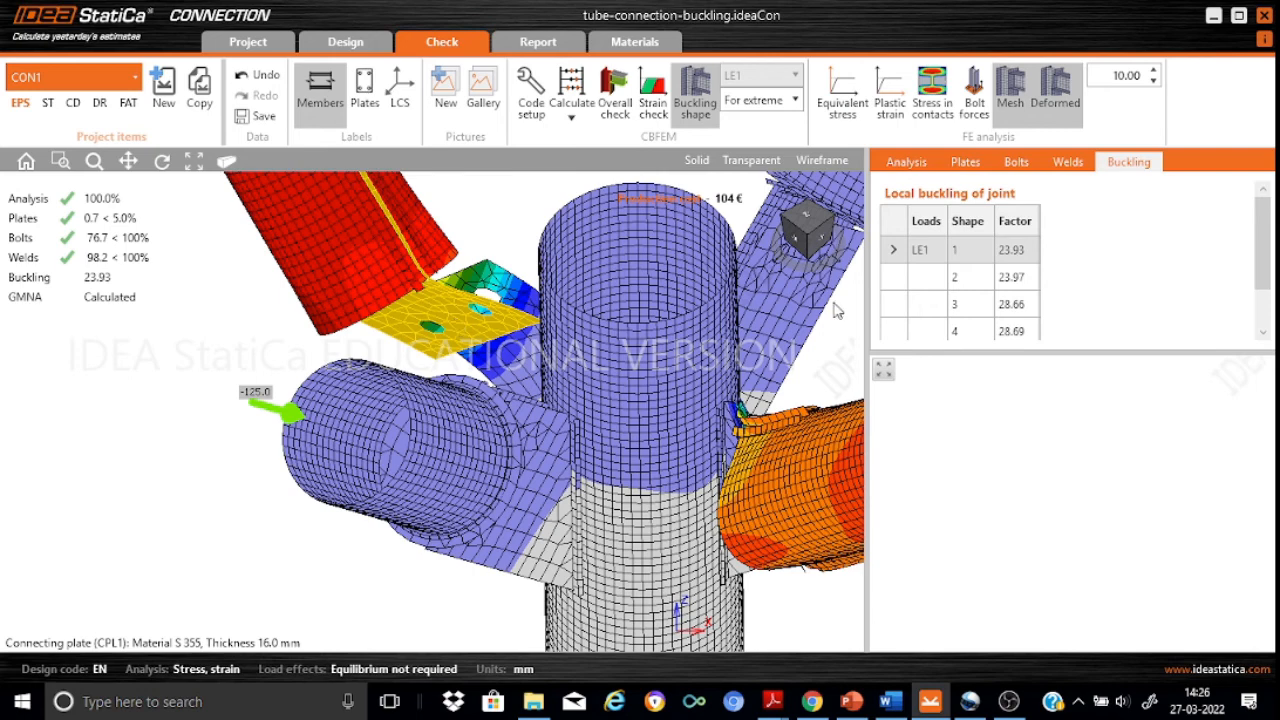
- Select buckling shape 2, factor 23.97, in the Buckling table
click(1015, 277)
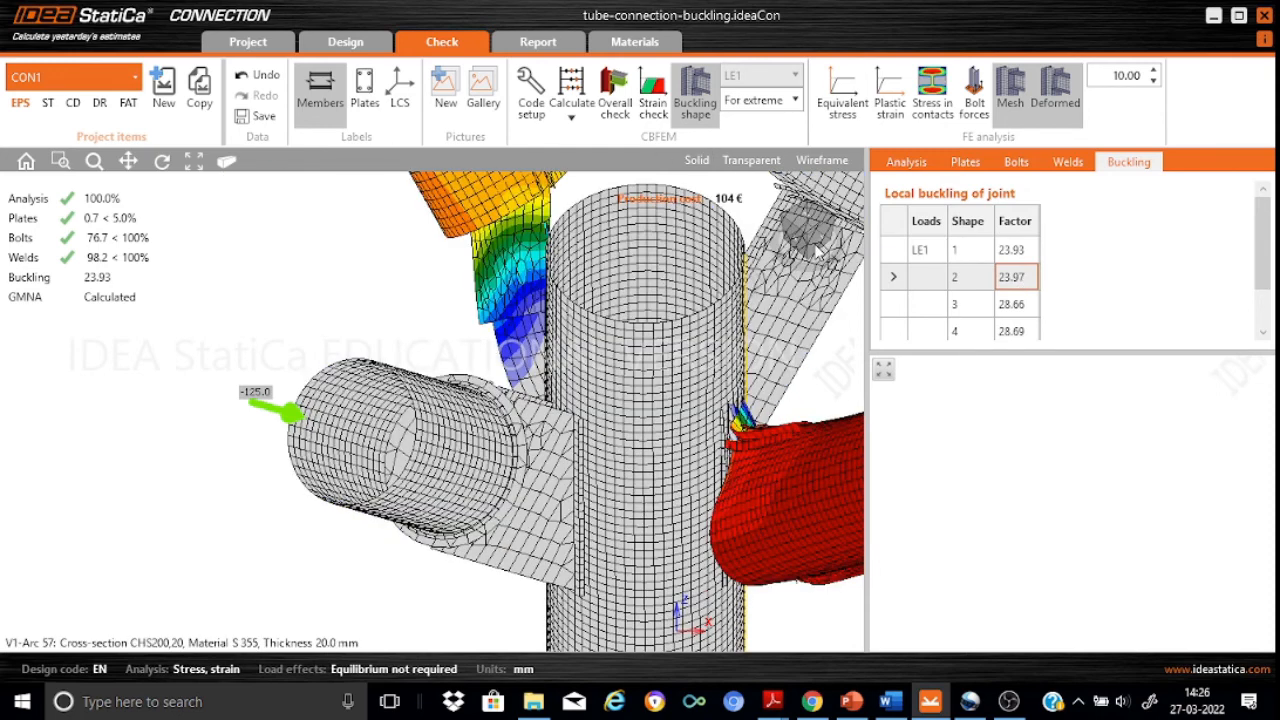
mouse_move(227, 161)
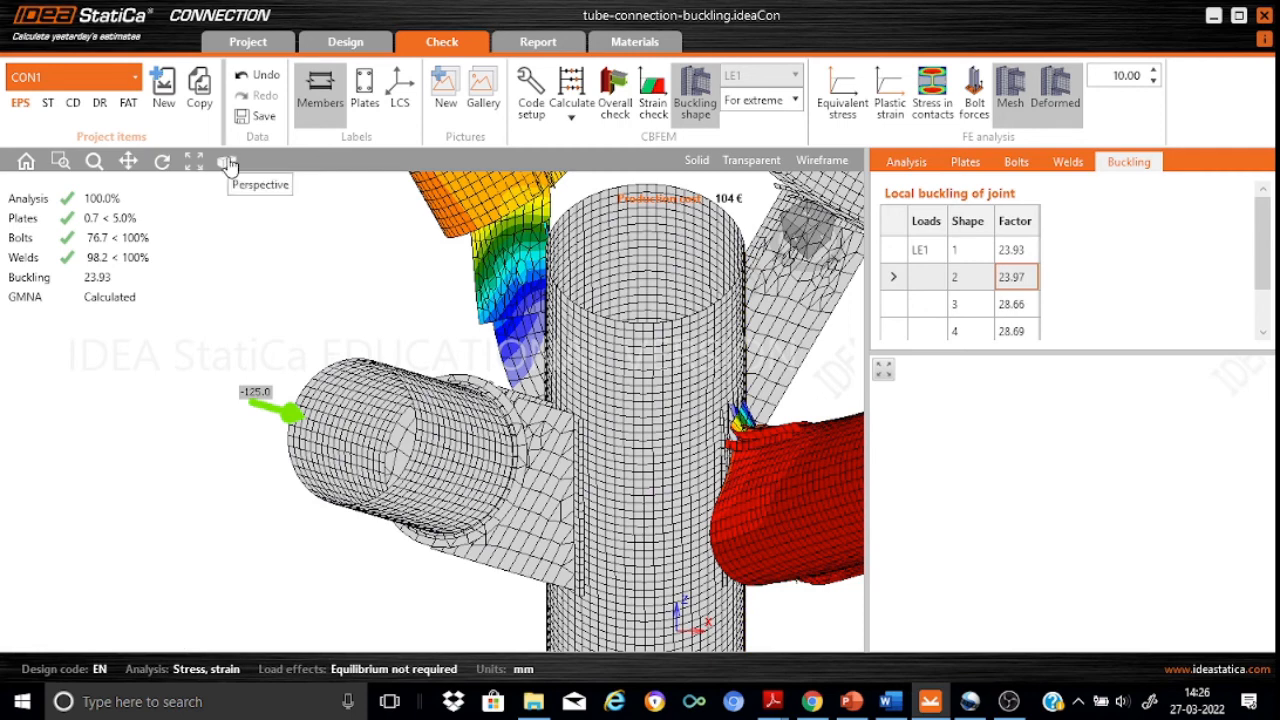
- Switch to perspective view and display buckling shape 3, factor 28.66
click(227, 161)
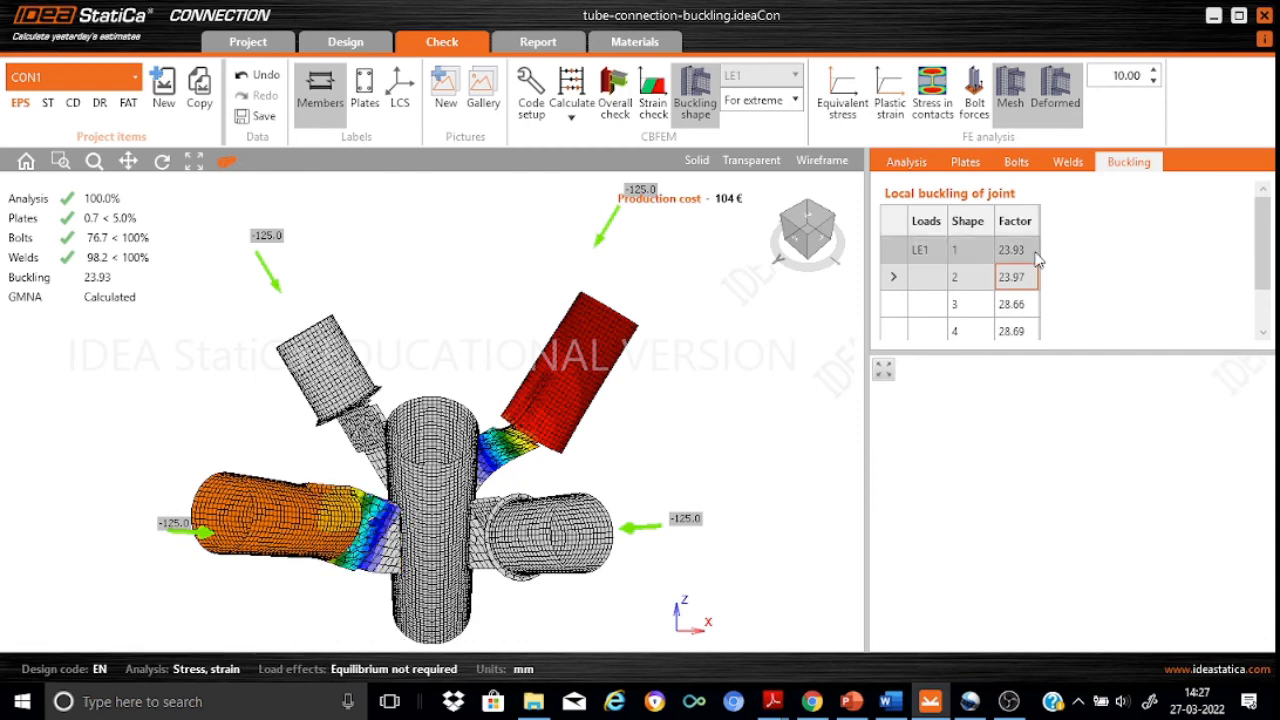
click(1015, 304)
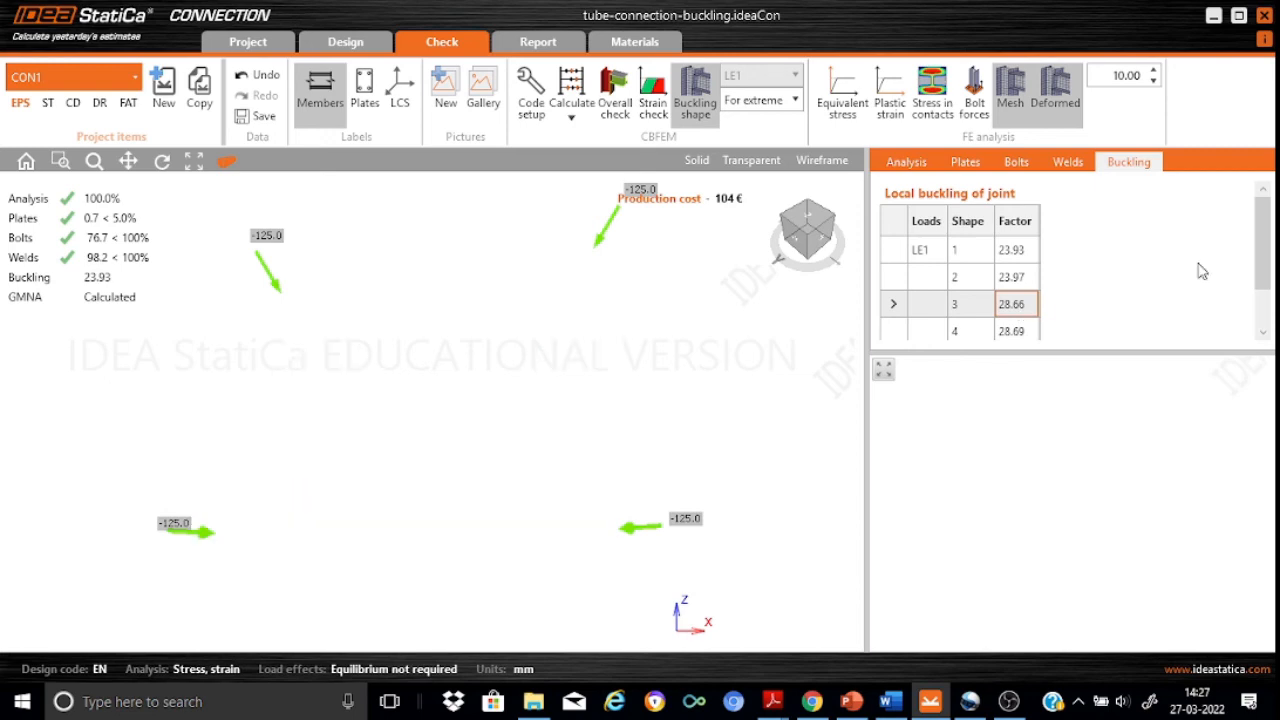
mouse_move(1267, 275)
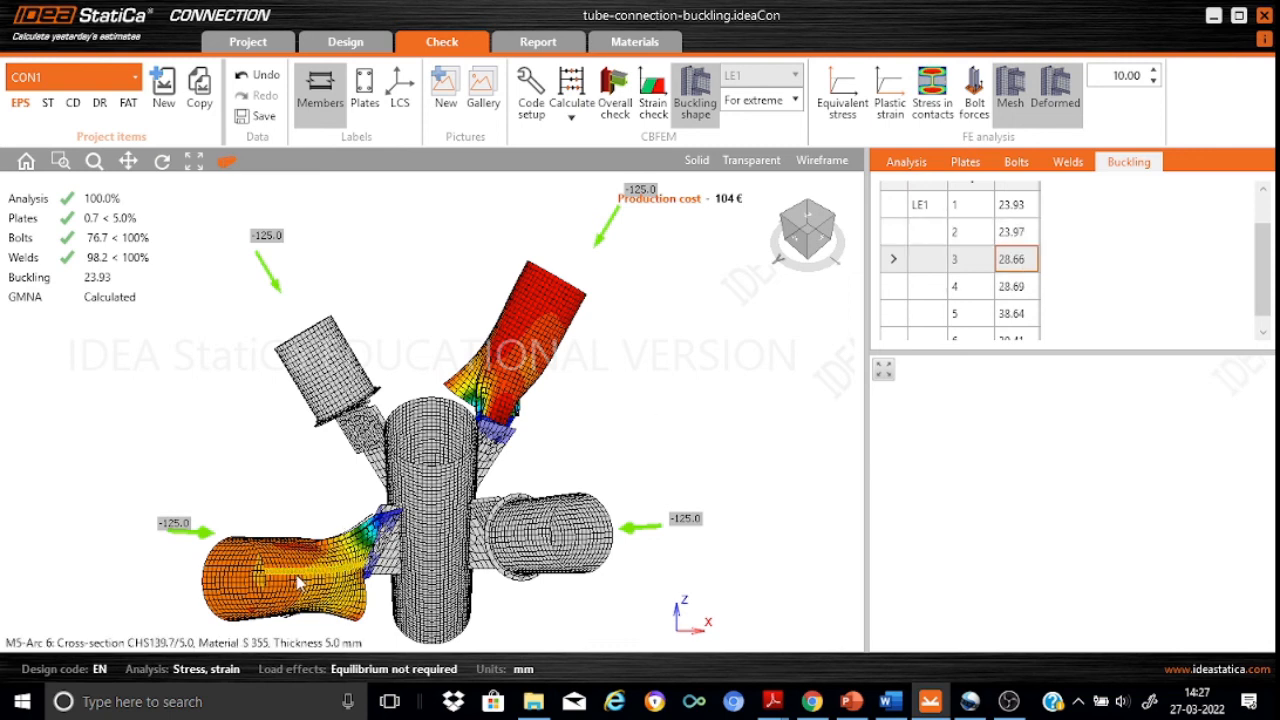
mouse_move(508, 363)
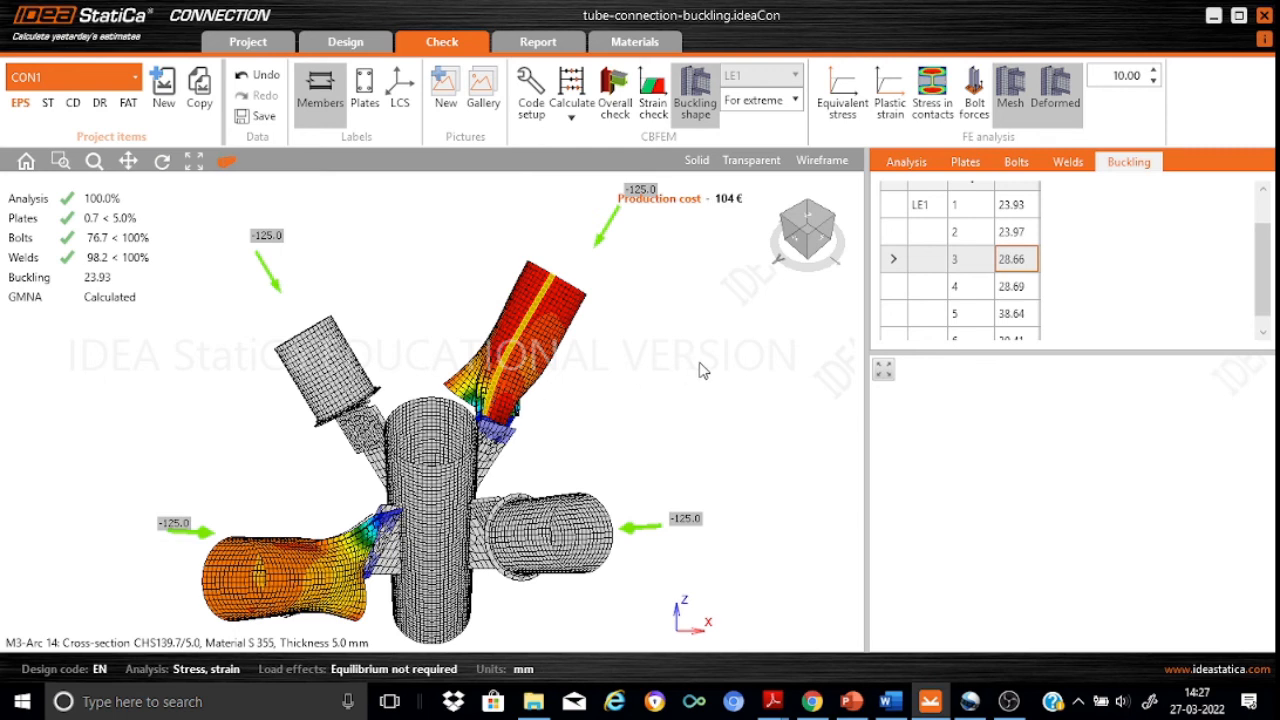
scroll(down, 3)
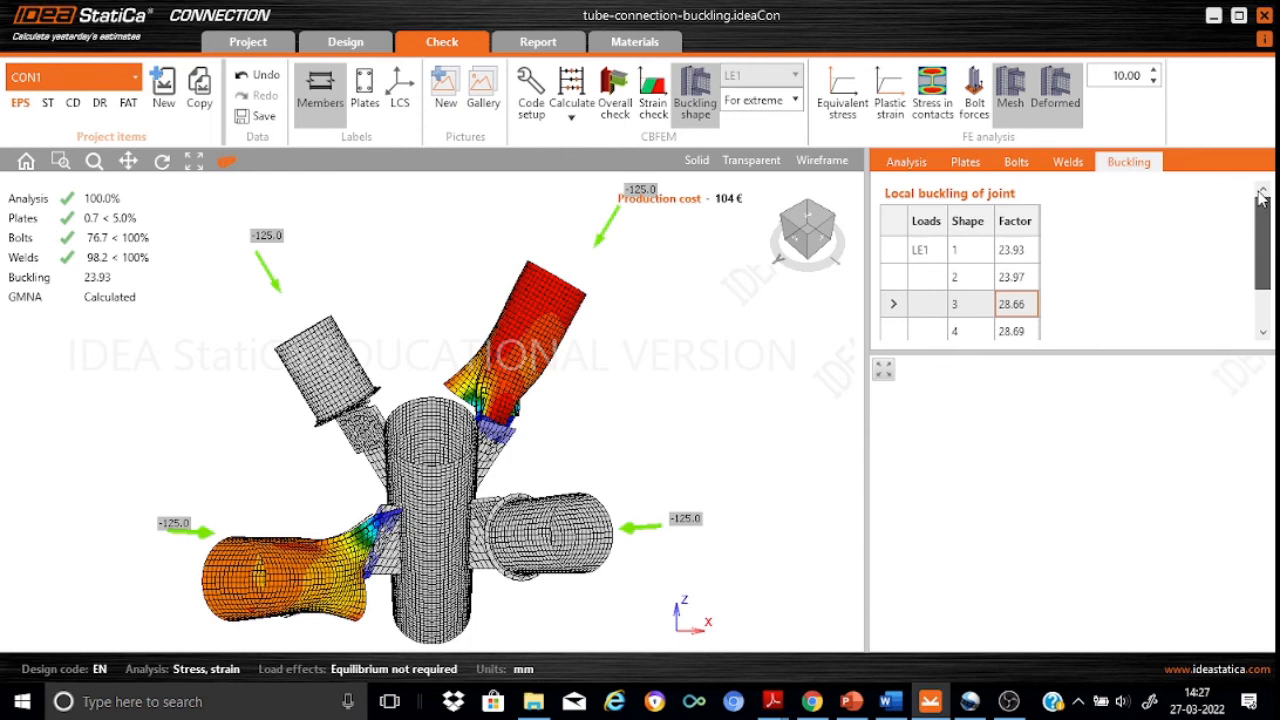
click(990, 249)
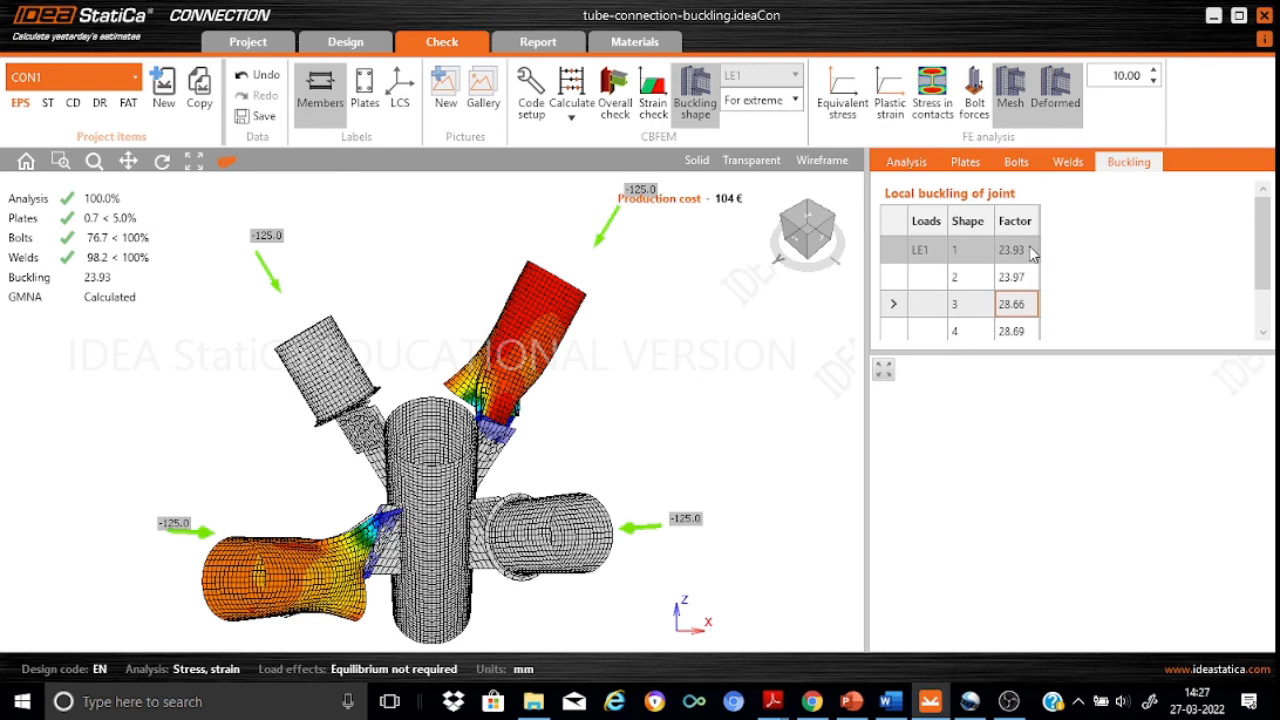
mouse_move(1032, 261)
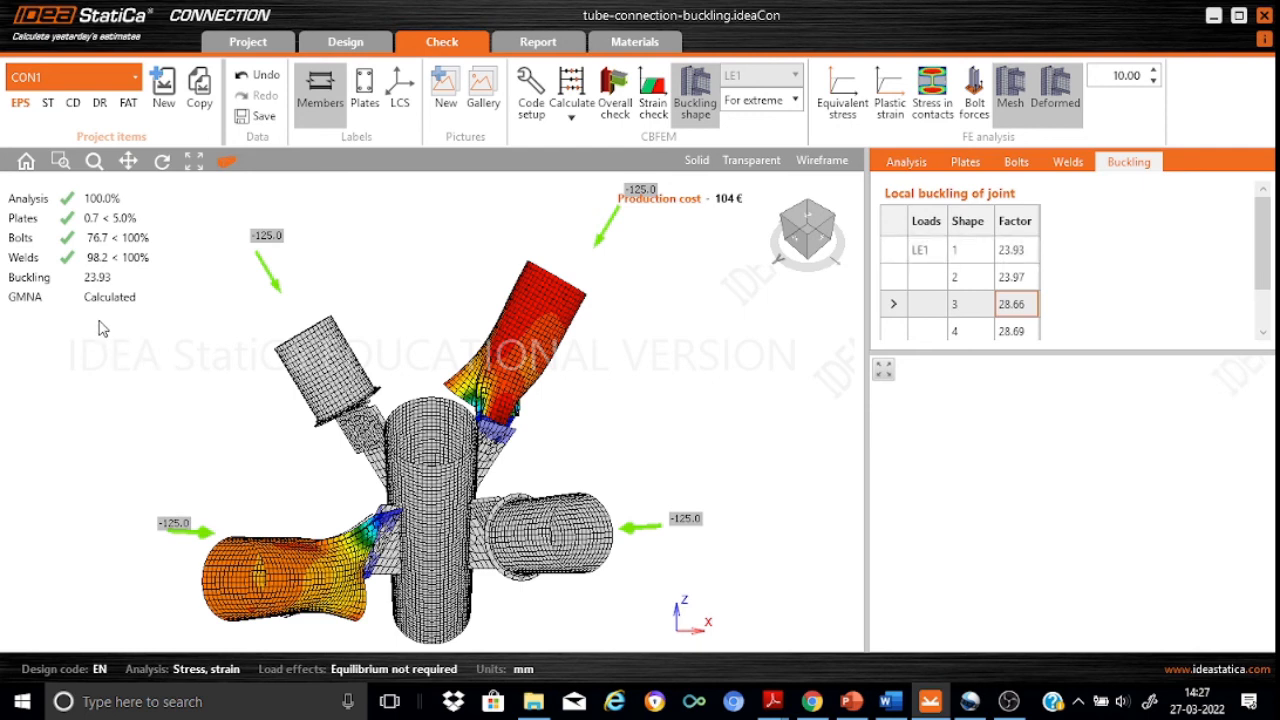
mouse_move(186, 380)
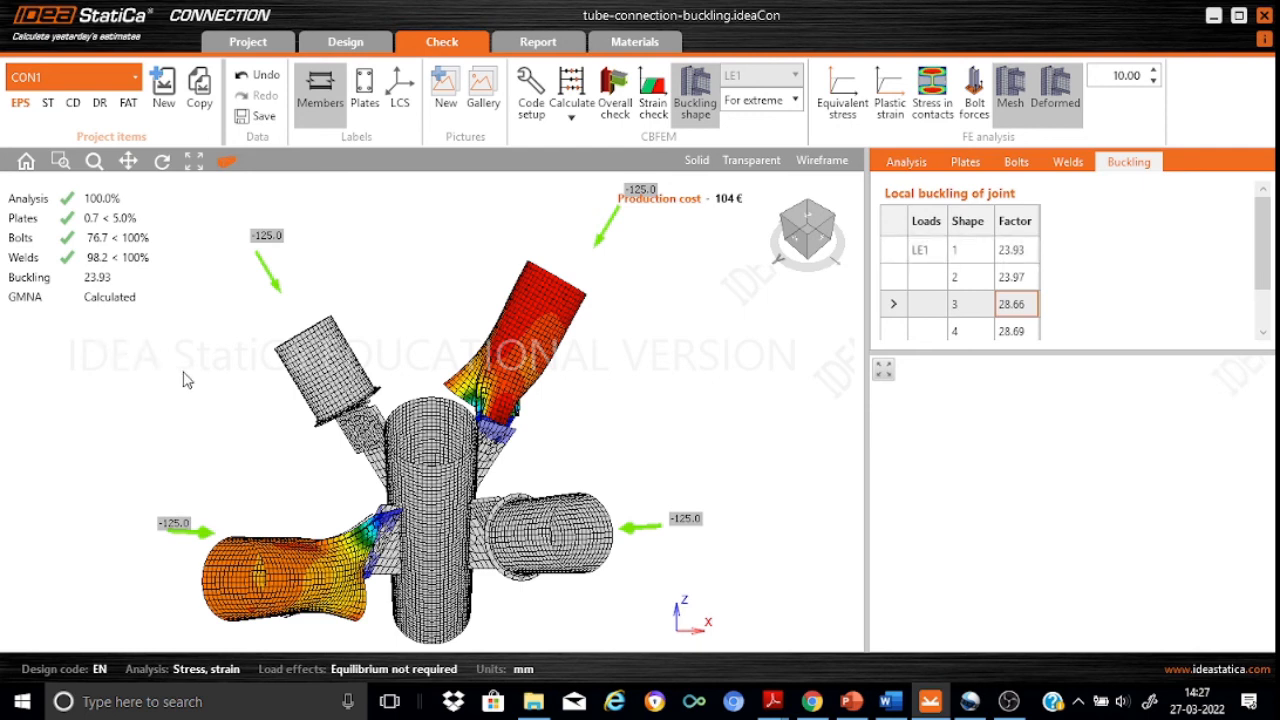
mouse_move(808, 237)
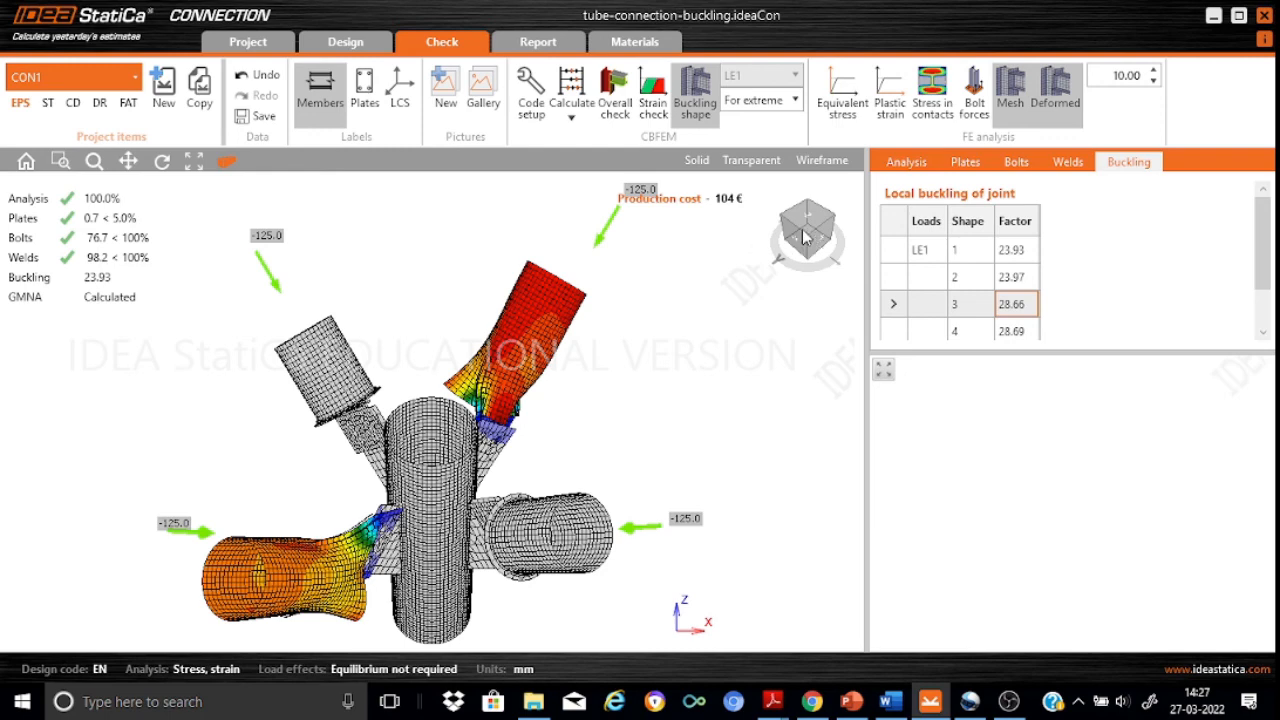